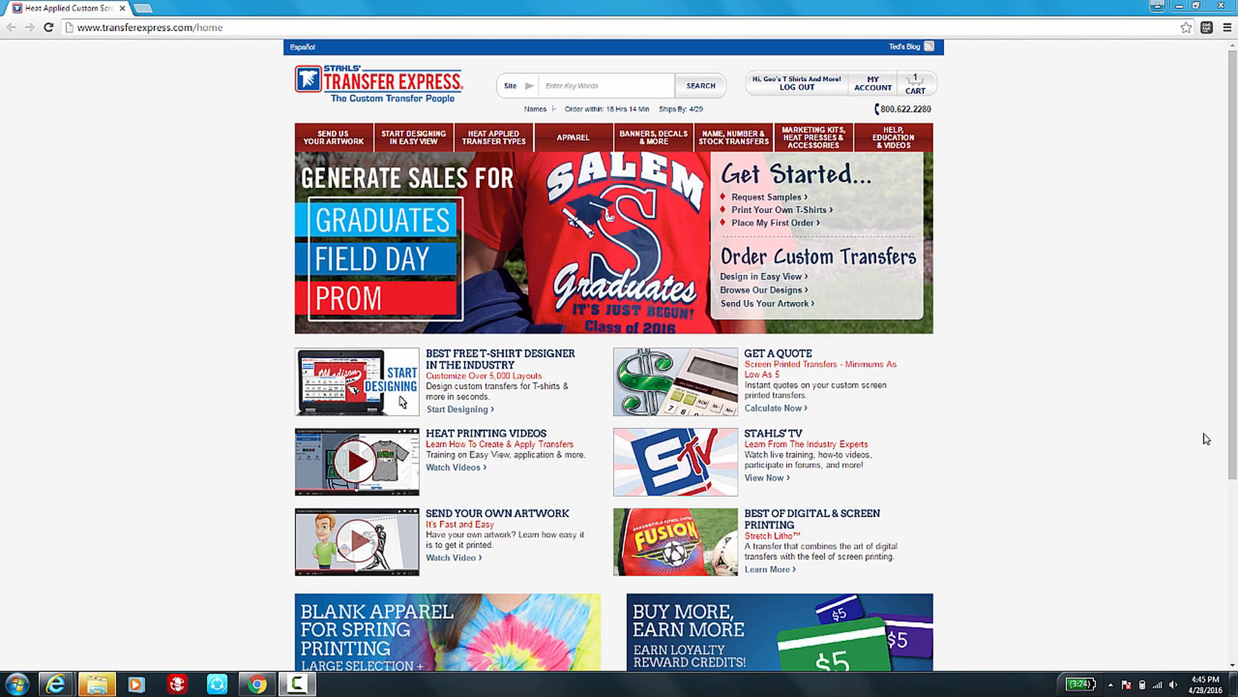
mouse_move(1172, 433)
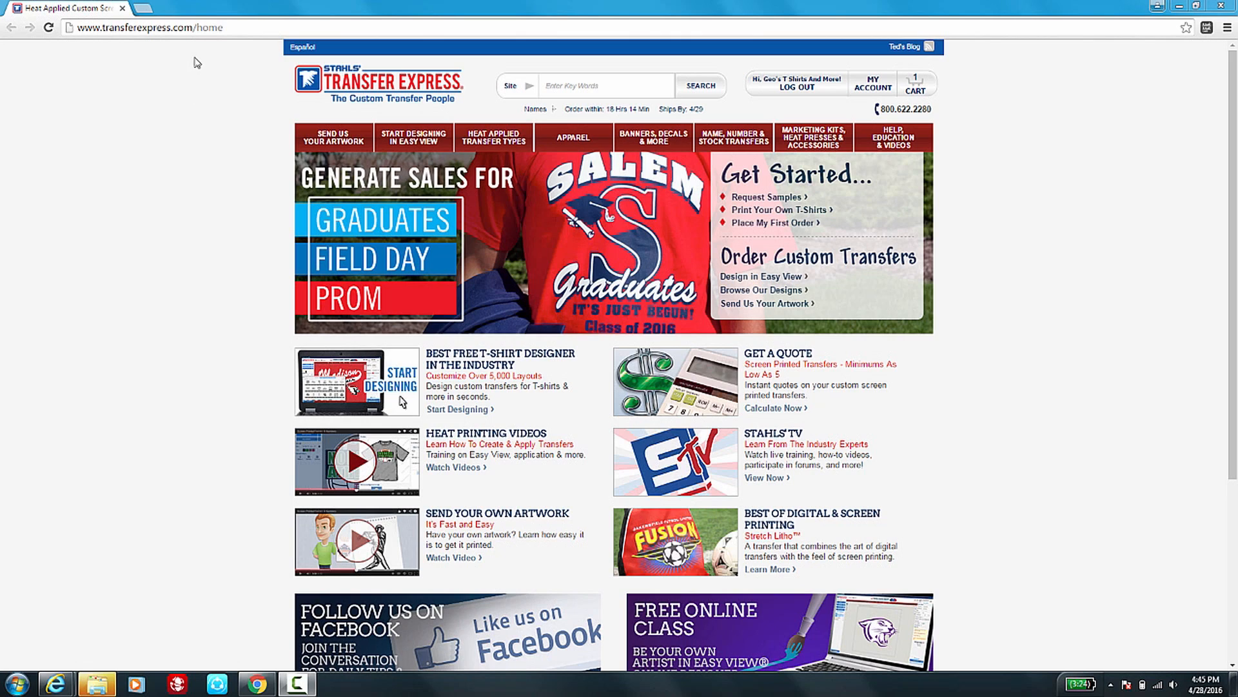
mouse_move(824, 90)
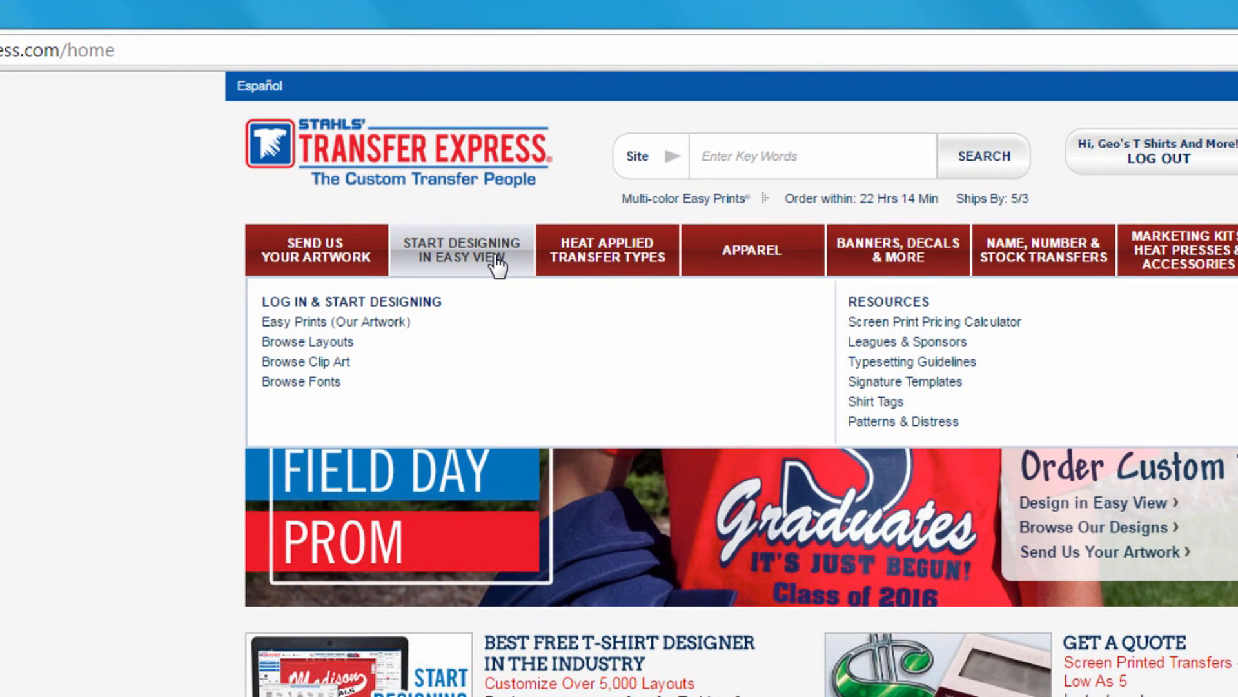
Launch the Easy View designer from the site's Start Designing menu.
click(462, 249)
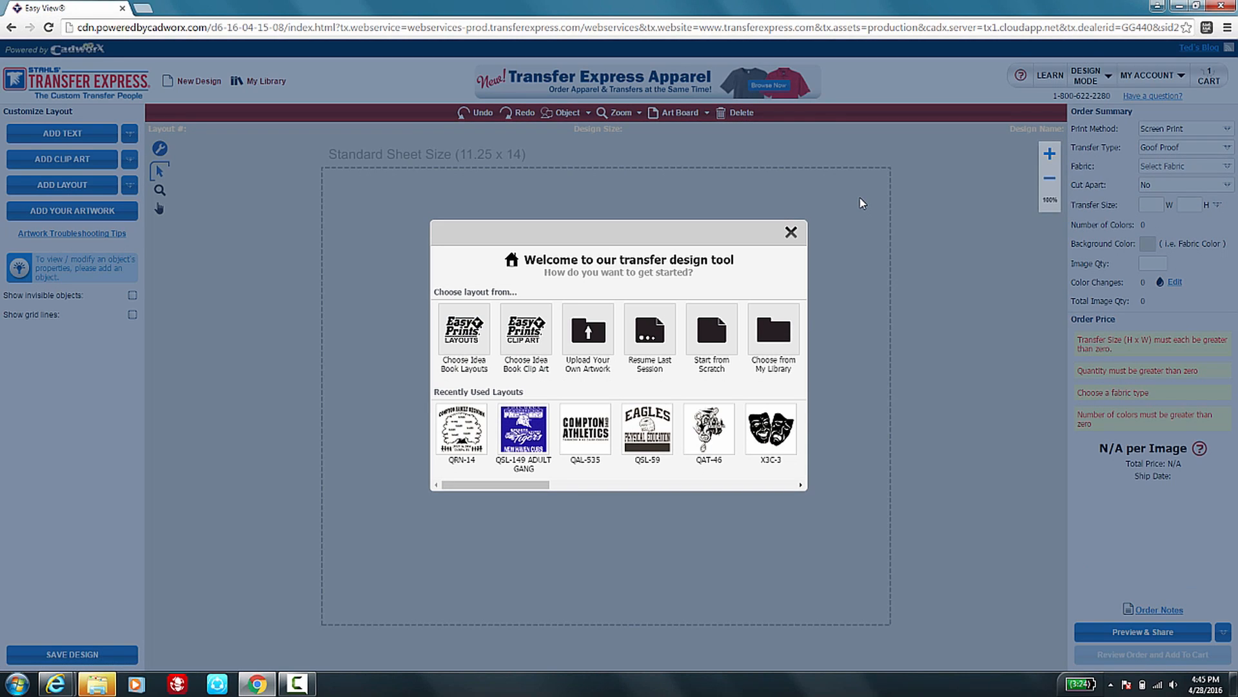
mouse_move(792, 237)
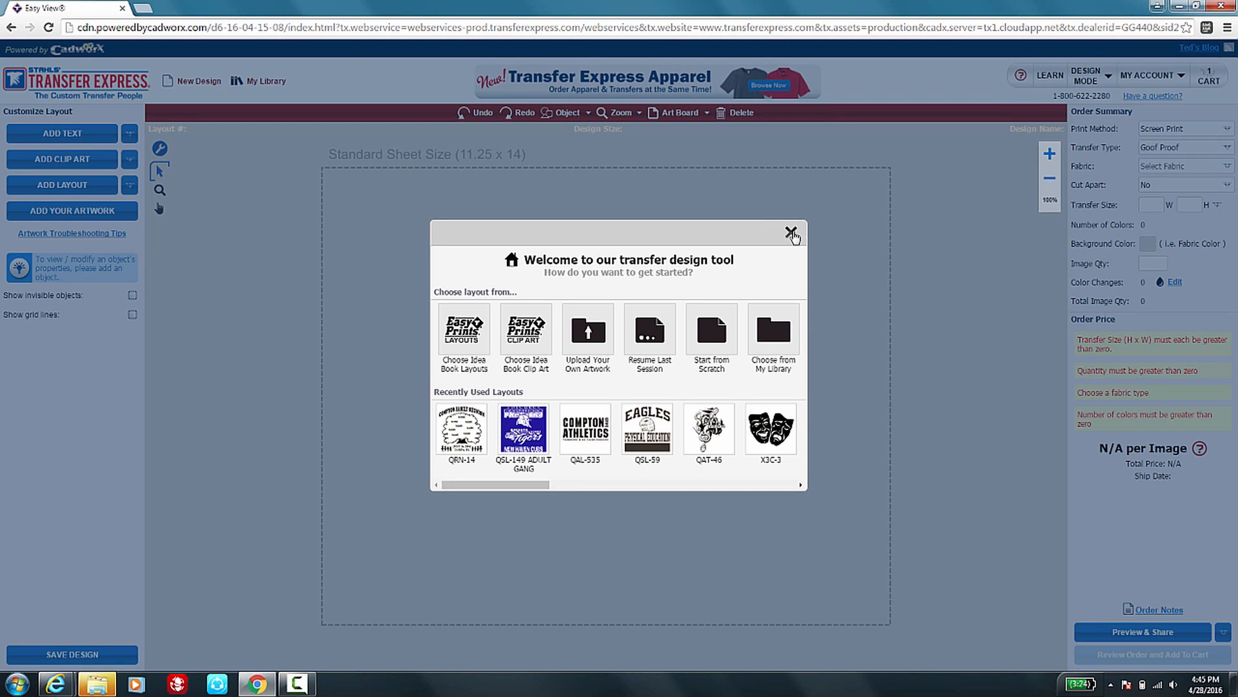
Dismiss the welcome prompt and start Add Your Artwork to reach the upload window.
click(793, 234)
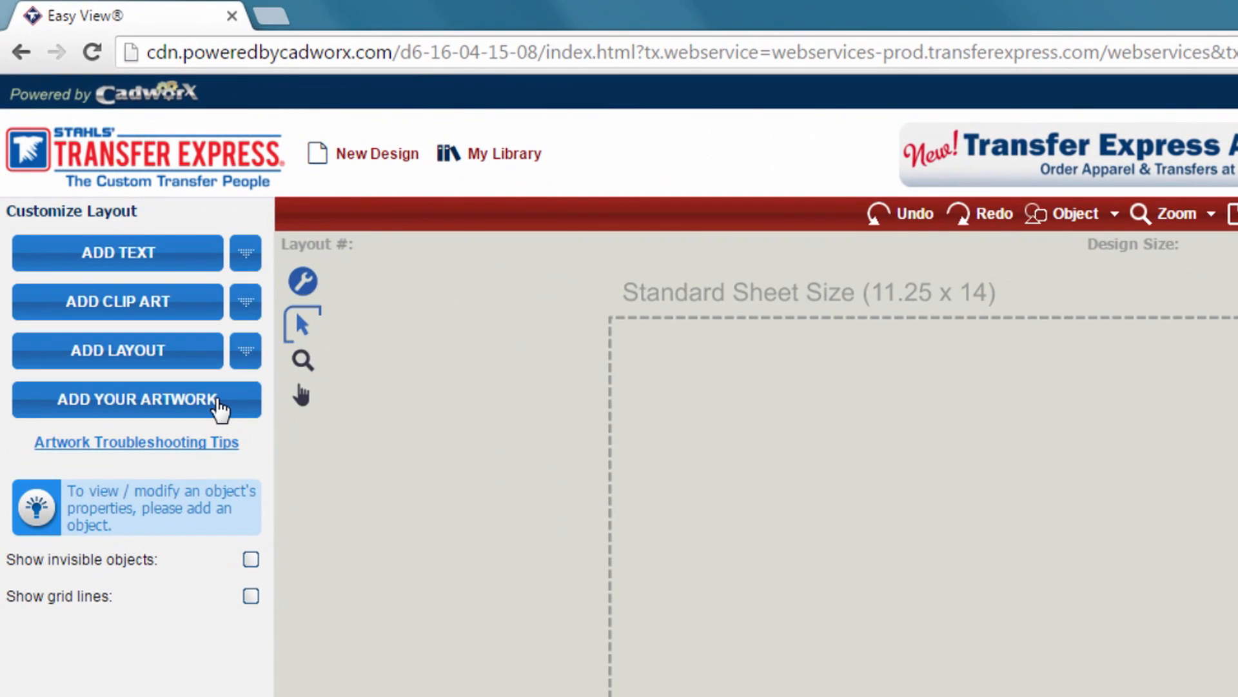
click(118, 398)
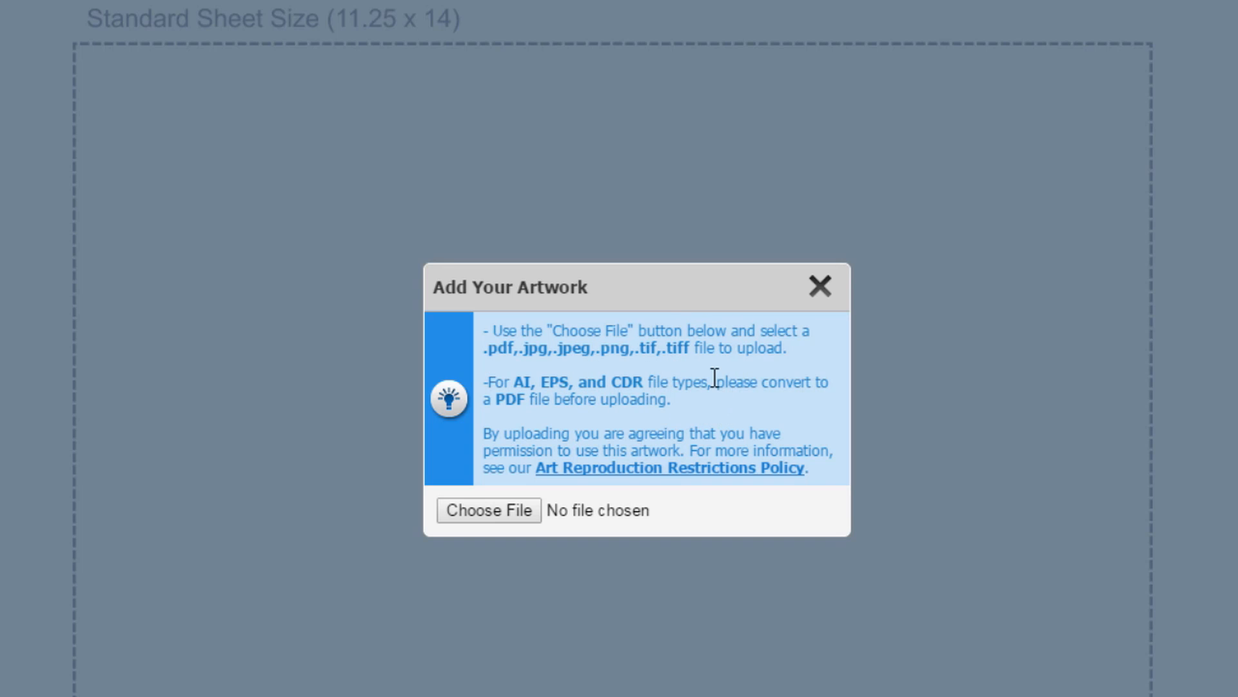
mouse_move(509, 539)
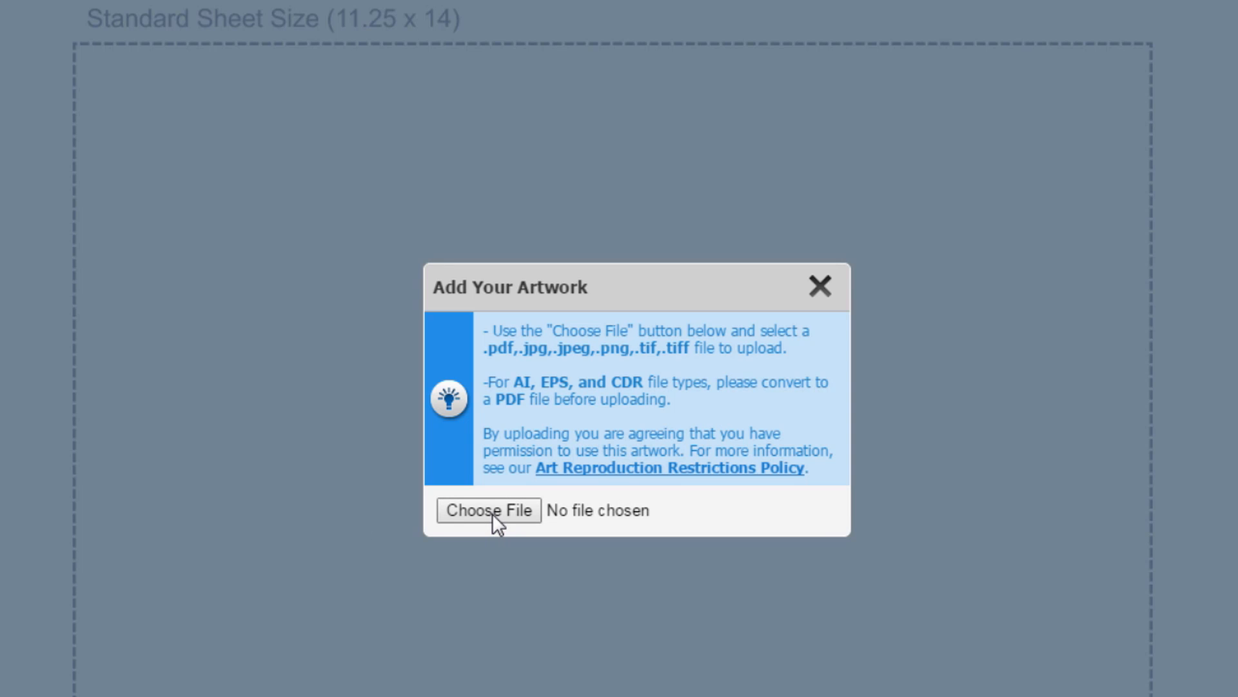
Upload the Custom Artwork G only file, placing the red G at 2.26 by 2.72 inches.
click(488, 509)
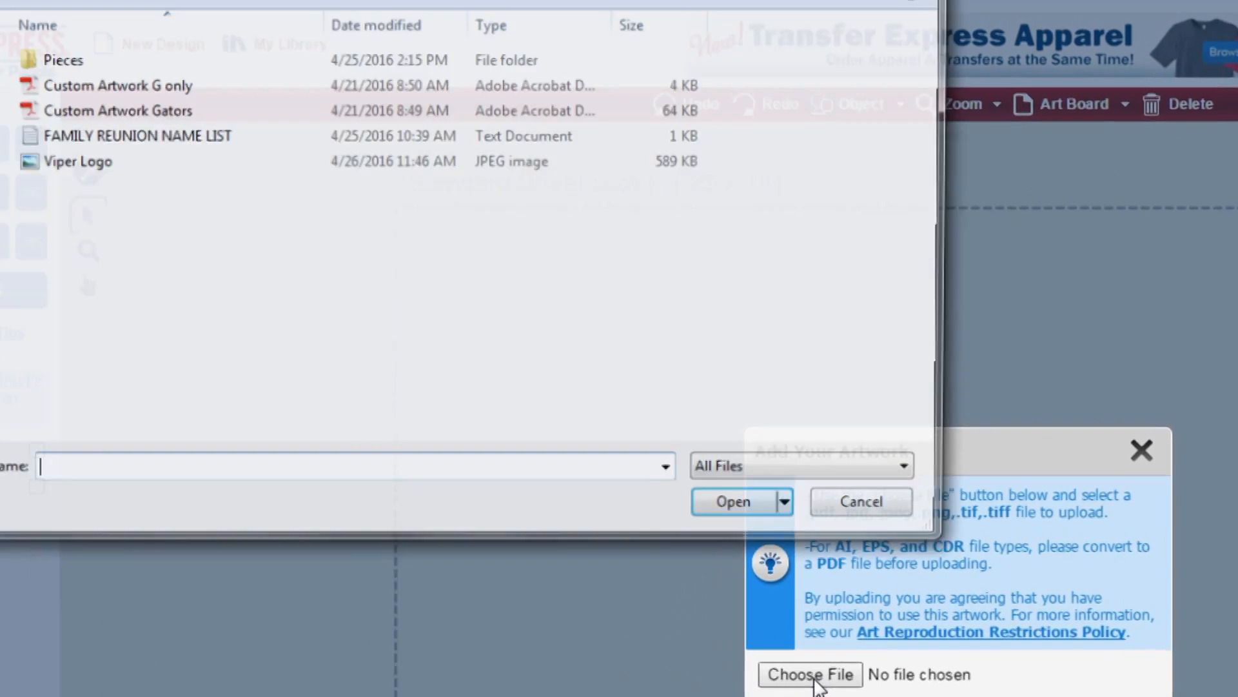
click(810, 674)
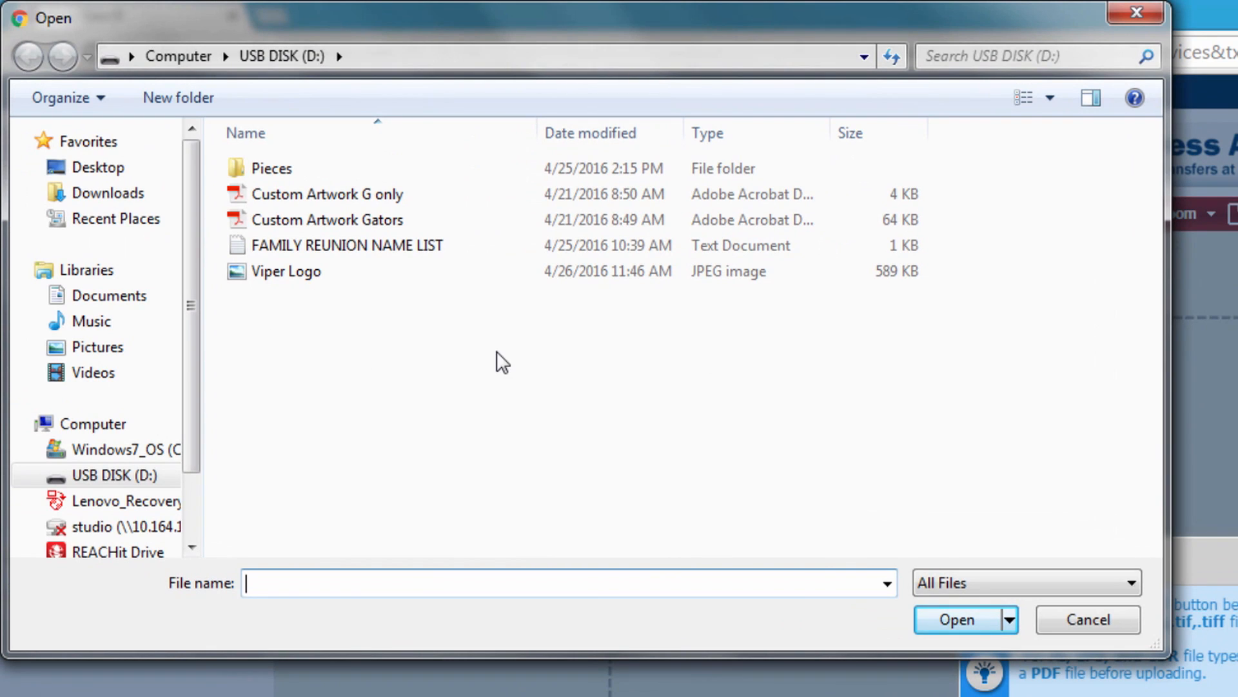
mouse_move(396, 320)
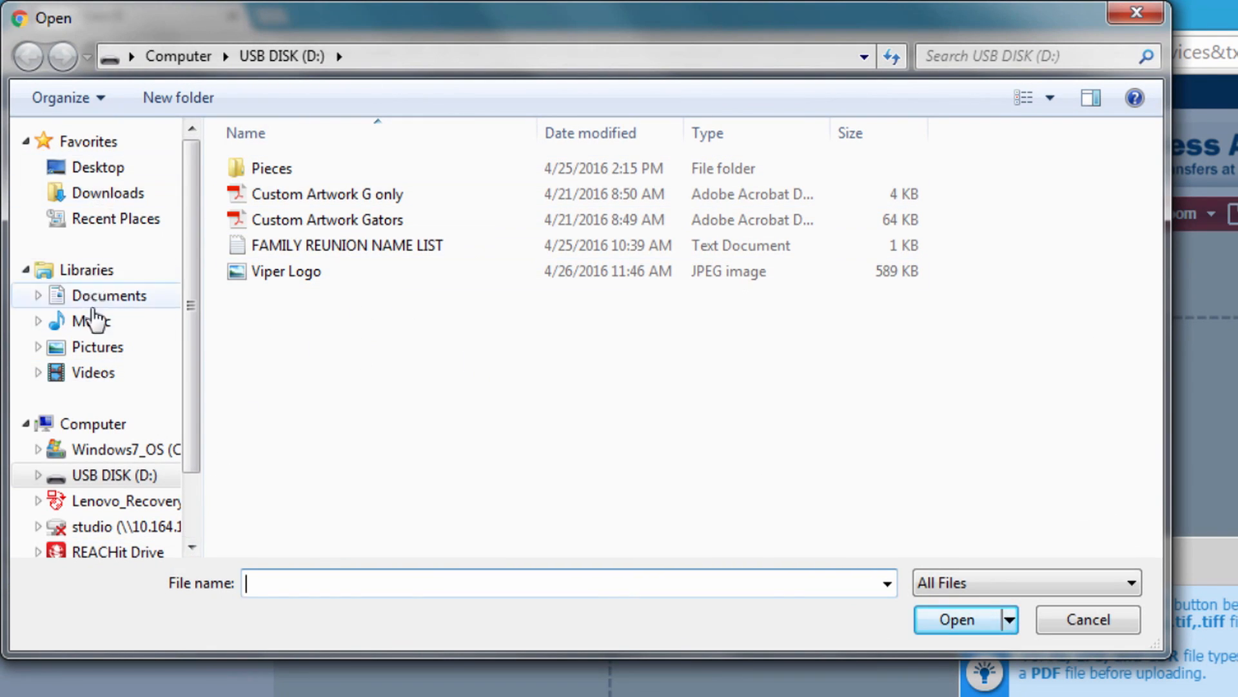
mouse_move(116, 357)
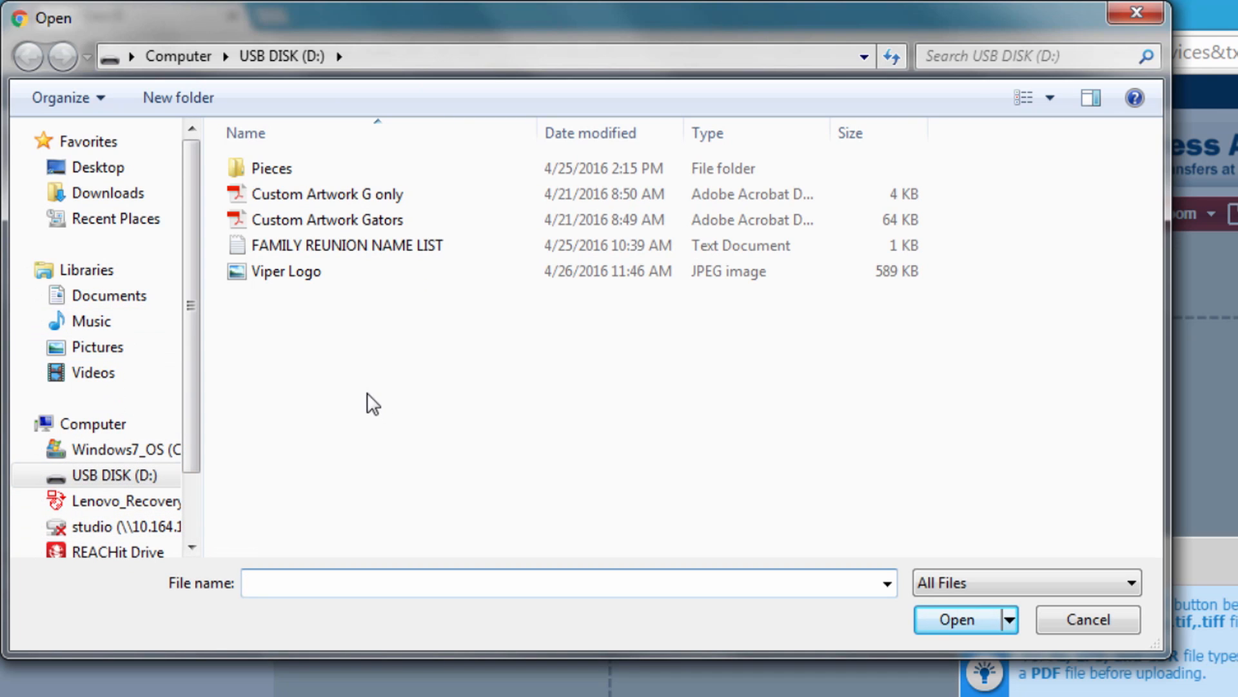
click(956, 620)
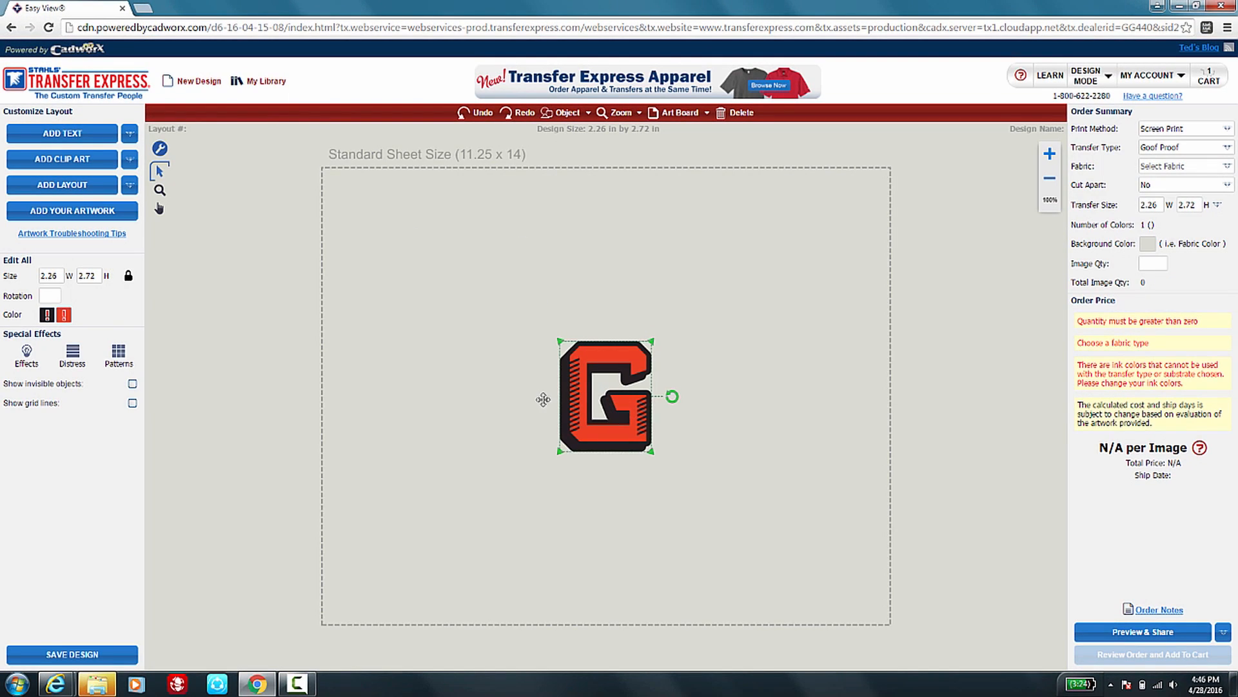
Move the G toward the top-left and replace its red fill with orange.
drag(604, 398, 431, 260)
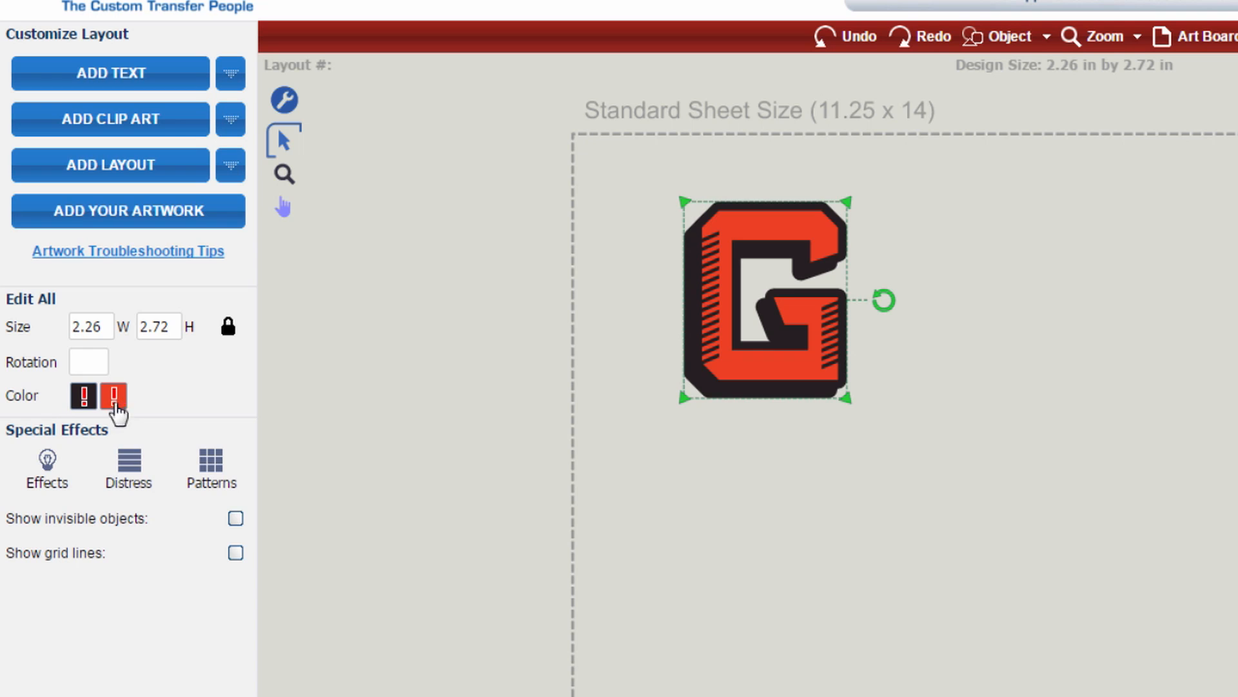
click(83, 396)
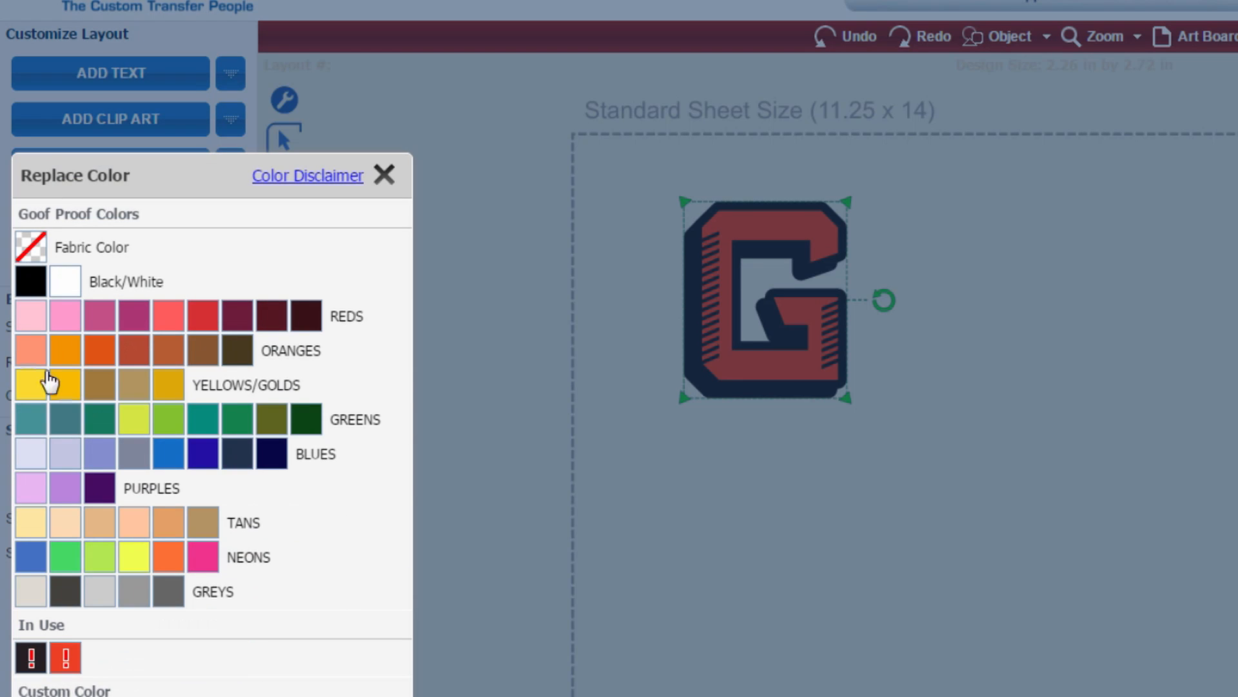
click(384, 174)
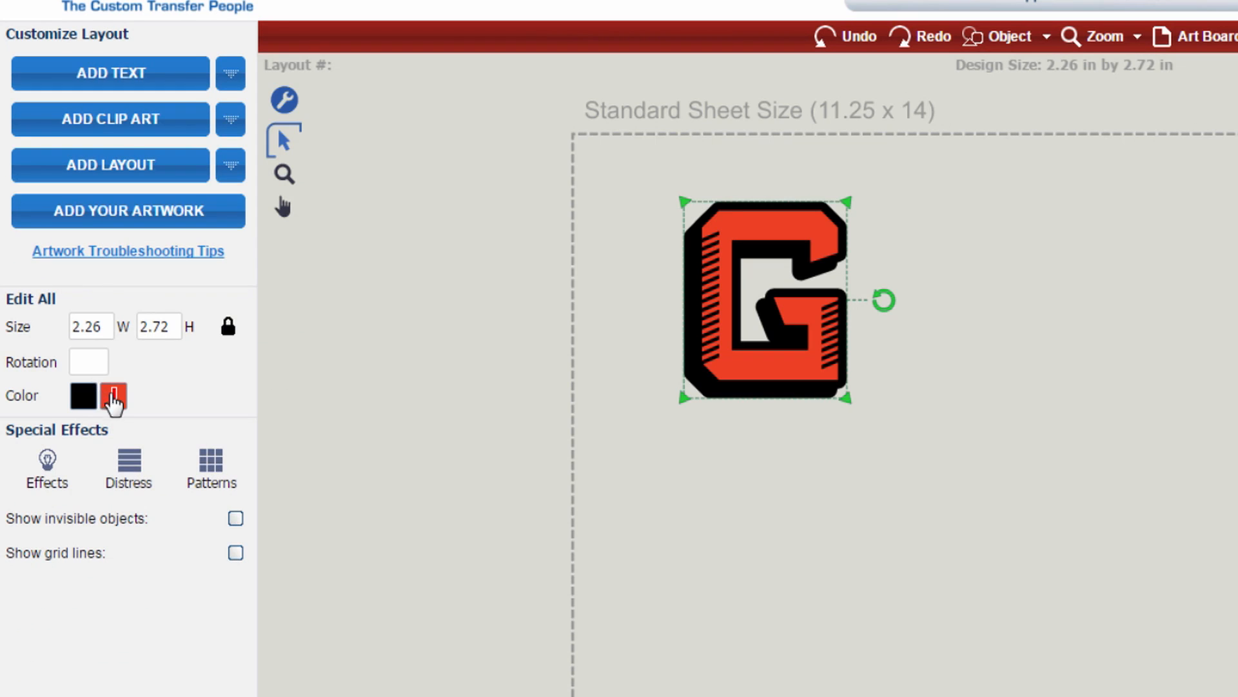
click(111, 397)
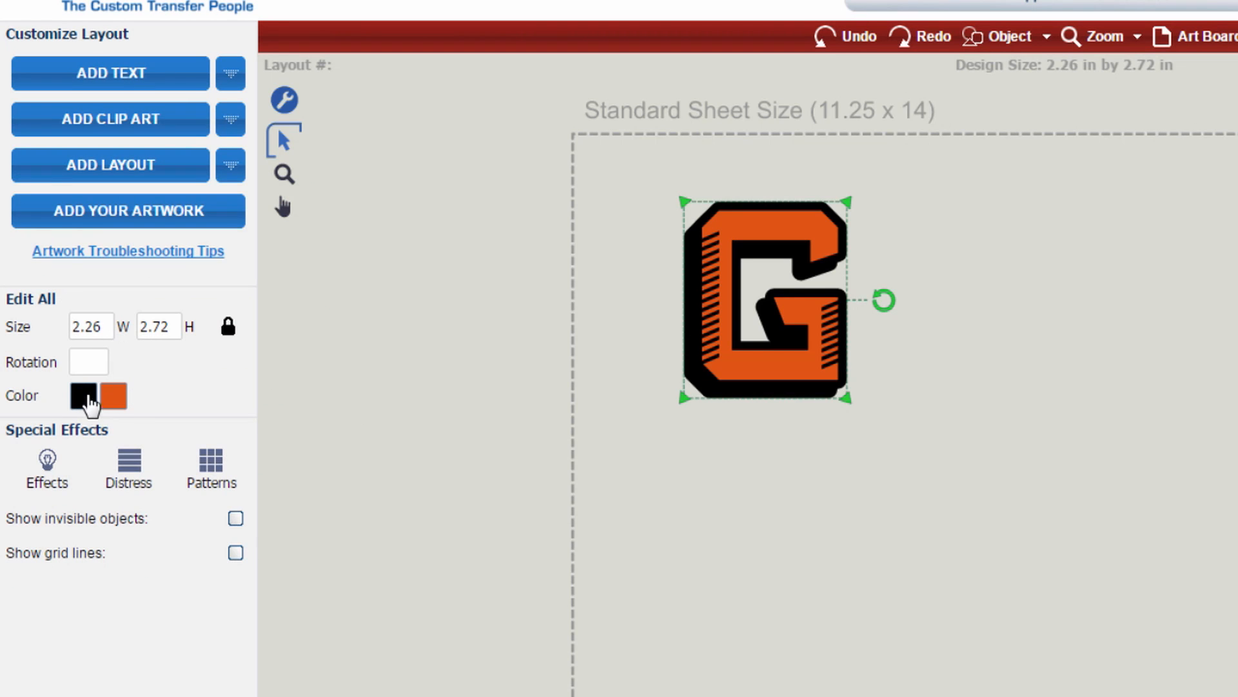
mouse_move(27, 351)
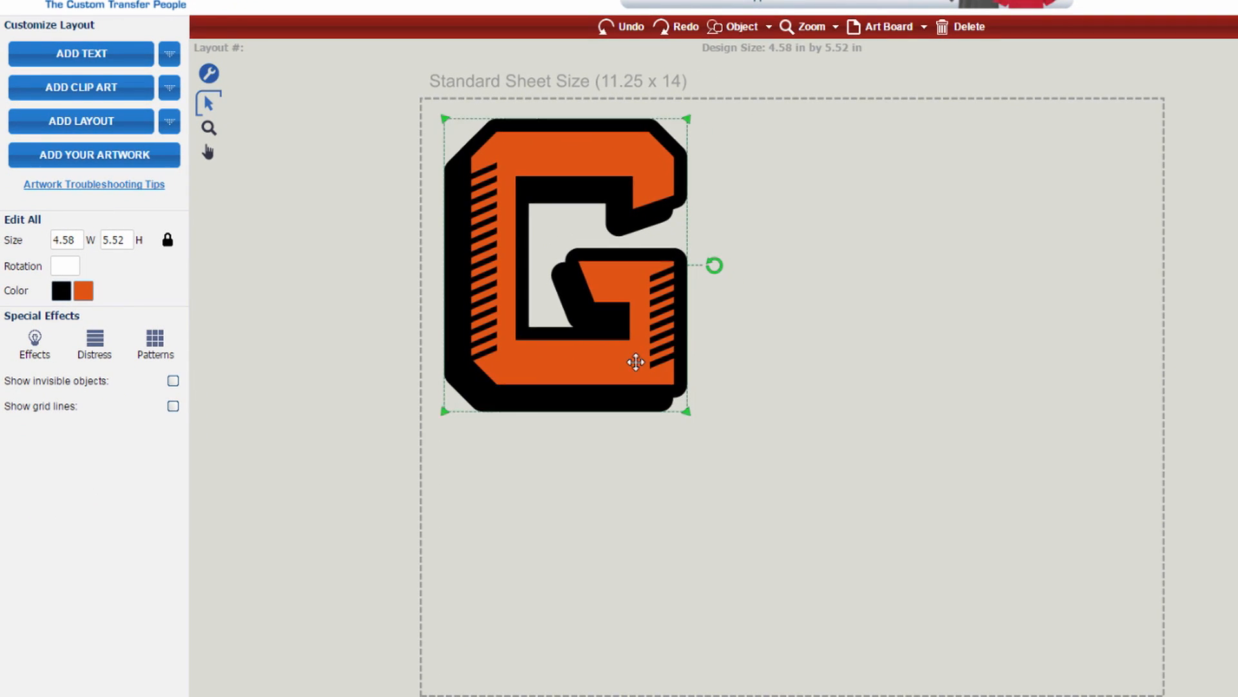
Fit the G into the top-left corner and set its width to 4 inches (4 by 4.82).
drag(636, 361, 606, 302)
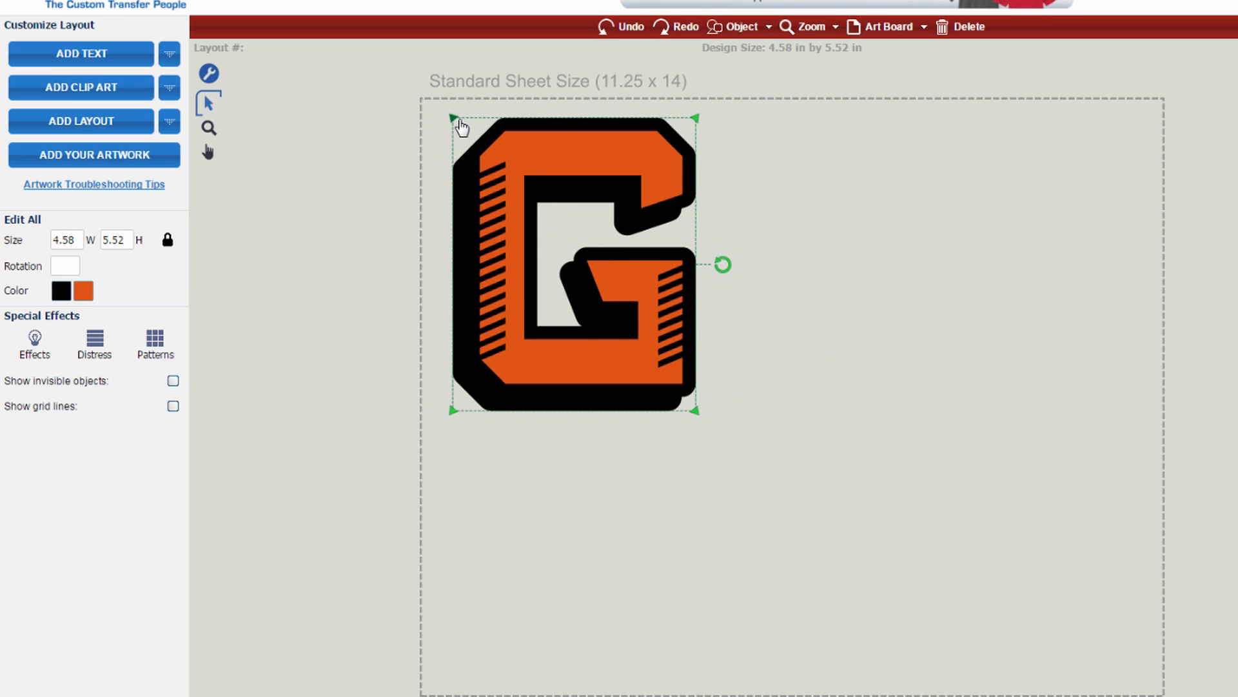
mouse_move(688, 420)
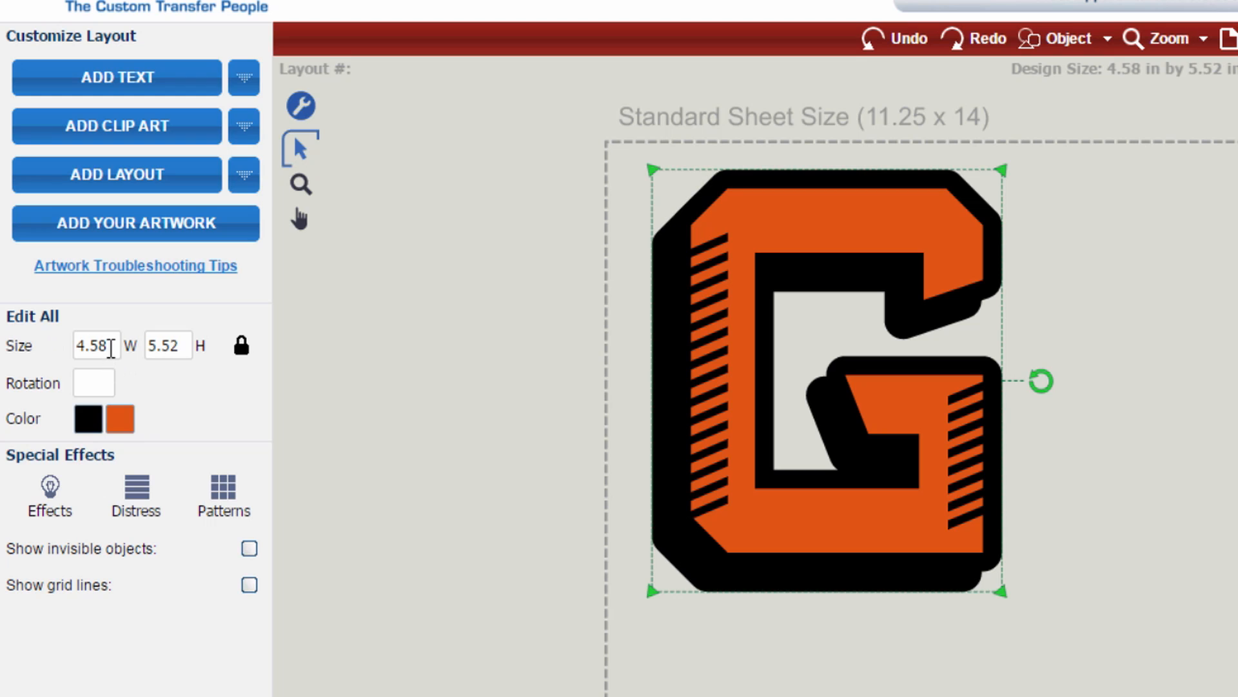
click(97, 346)
text(4)
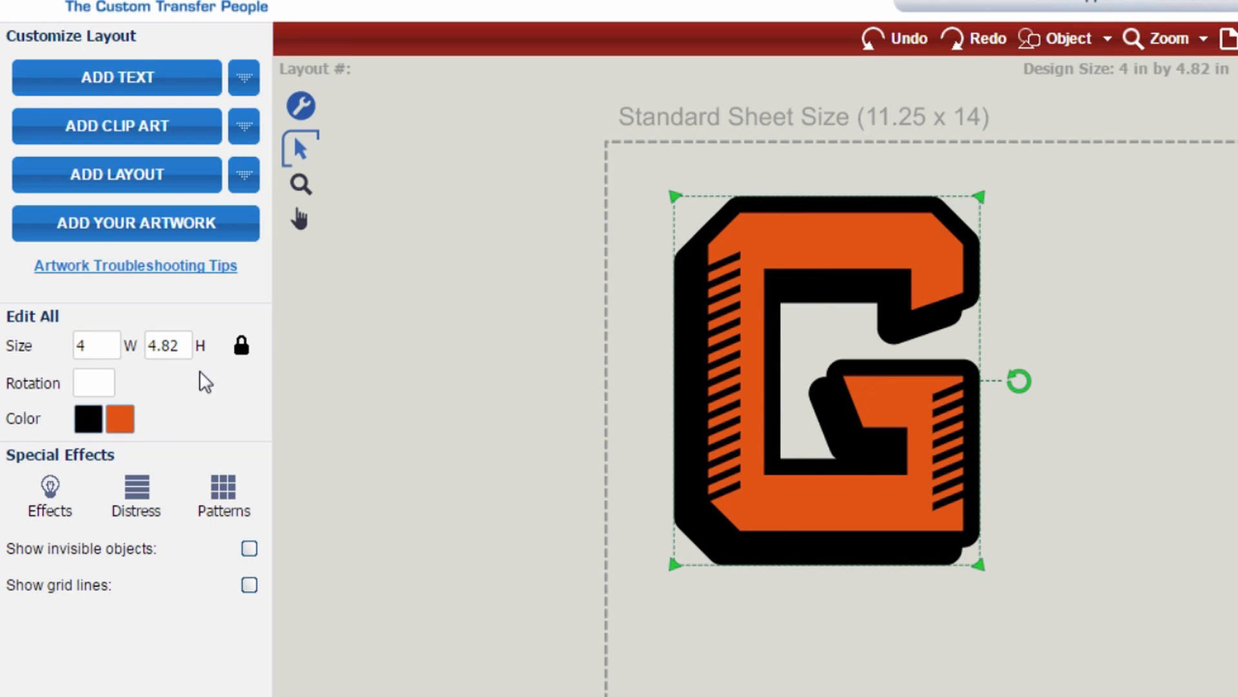
mouse_move(258, 379)
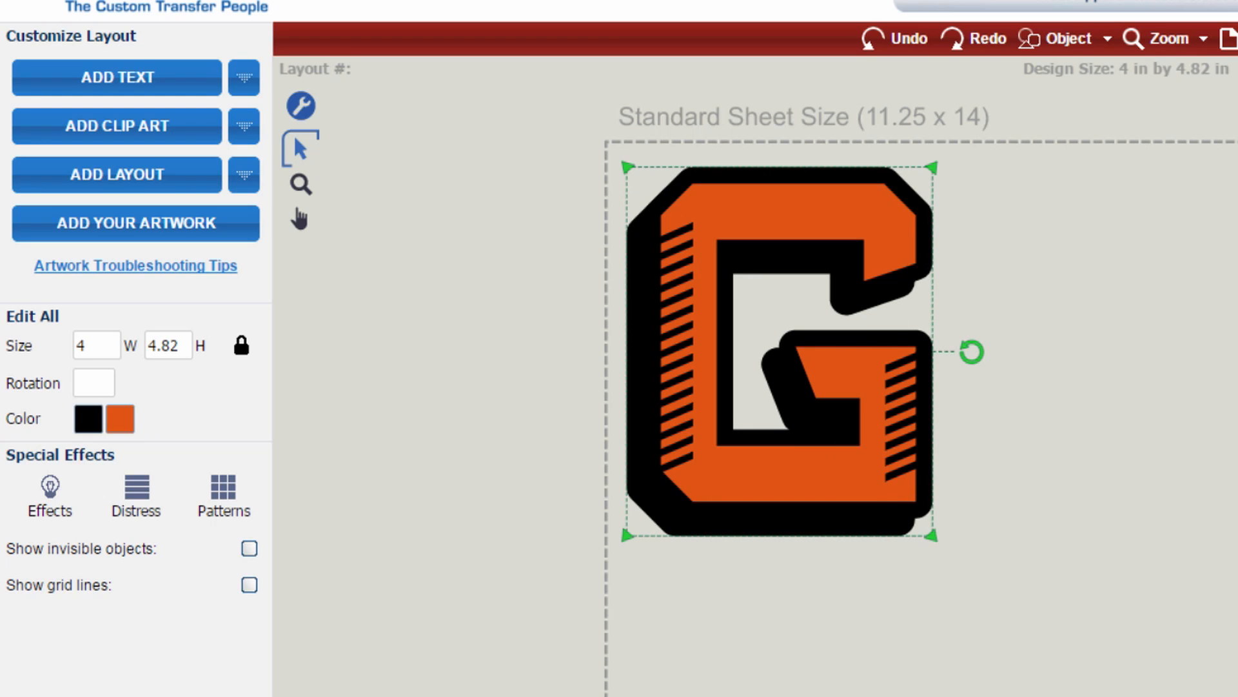
mouse_move(1037, 658)
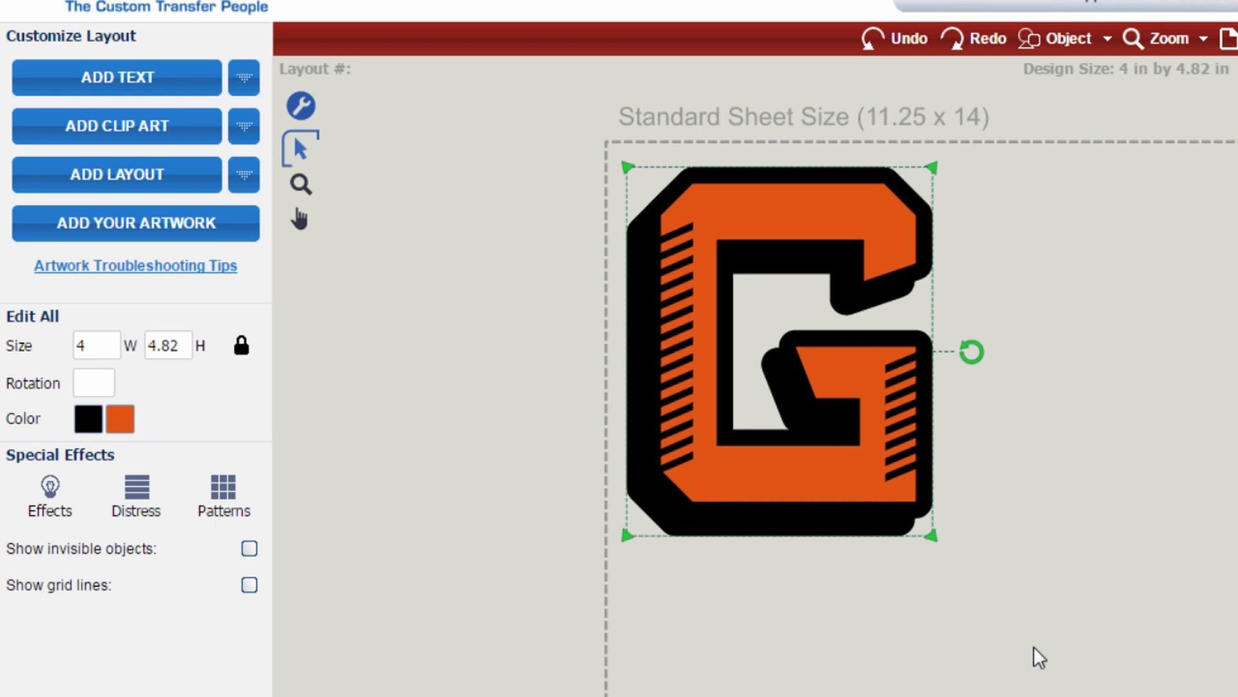
mouse_move(851, 216)
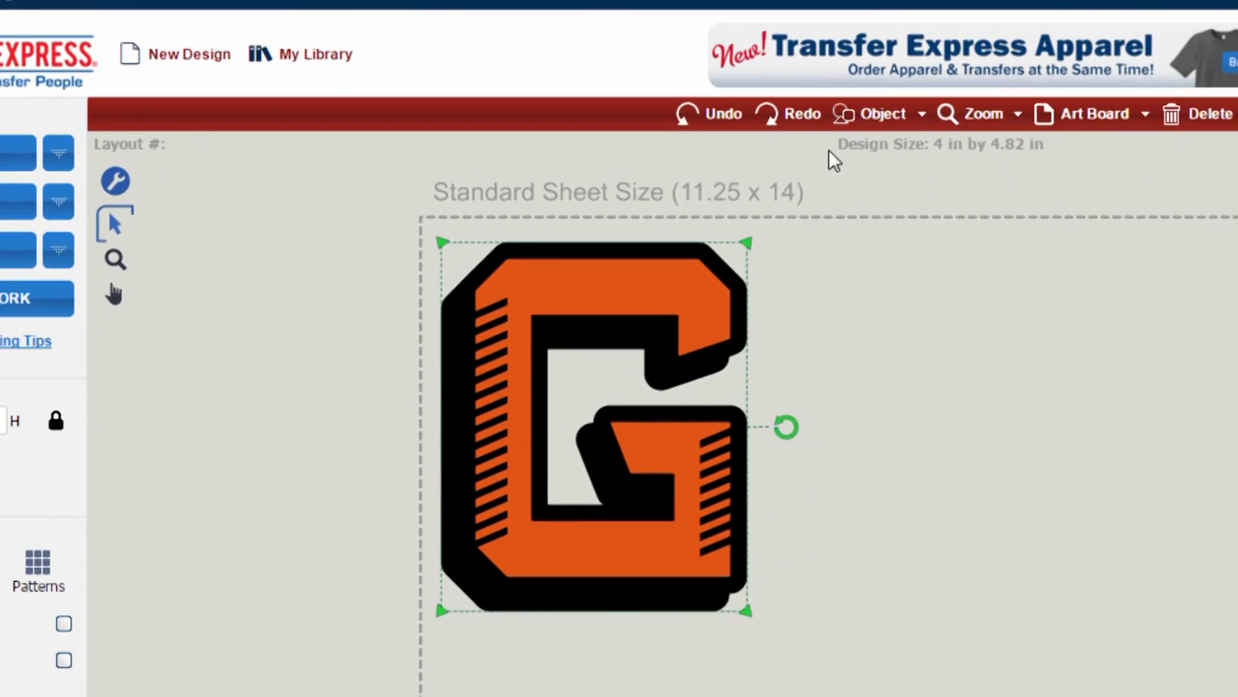
click(878, 114)
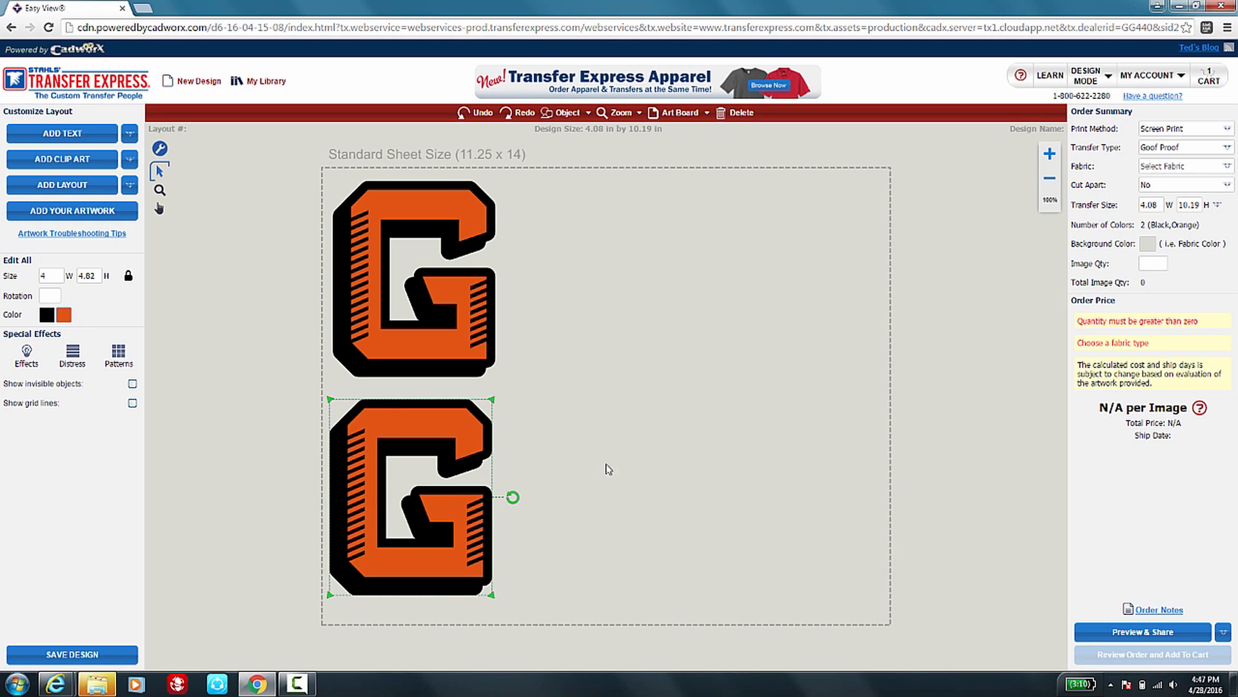
mouse_move(714, 254)
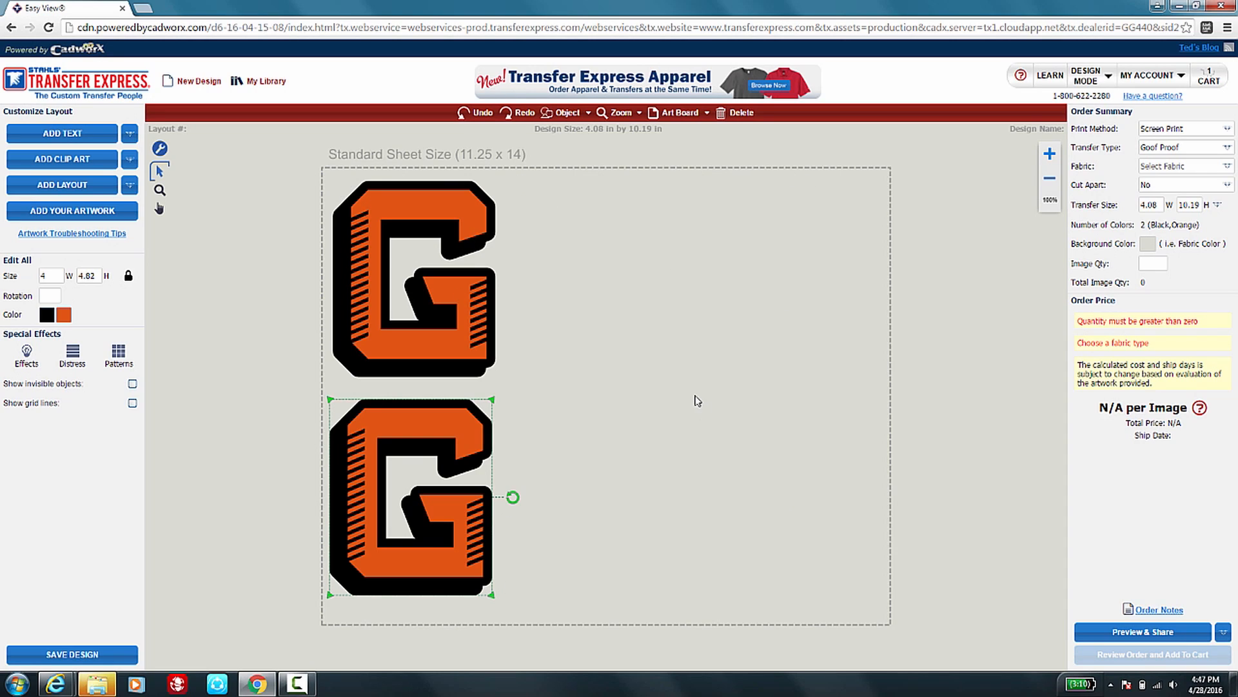
mouse_move(743, 399)
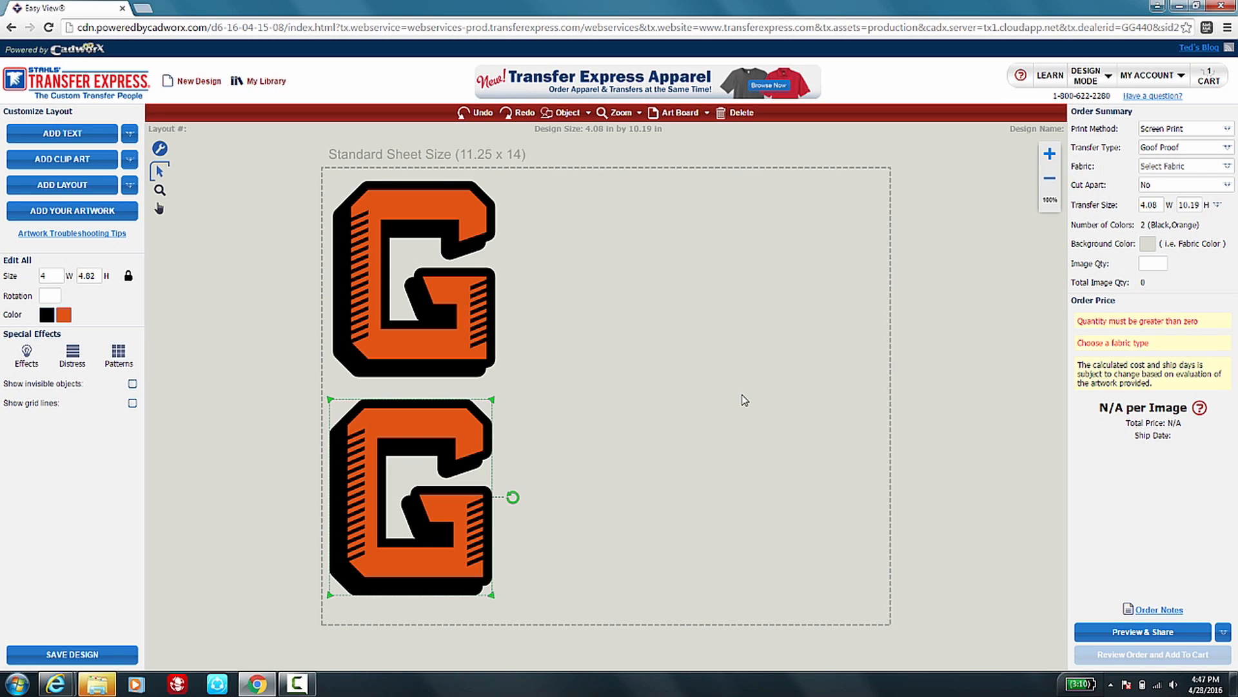
mouse_move(714, 492)
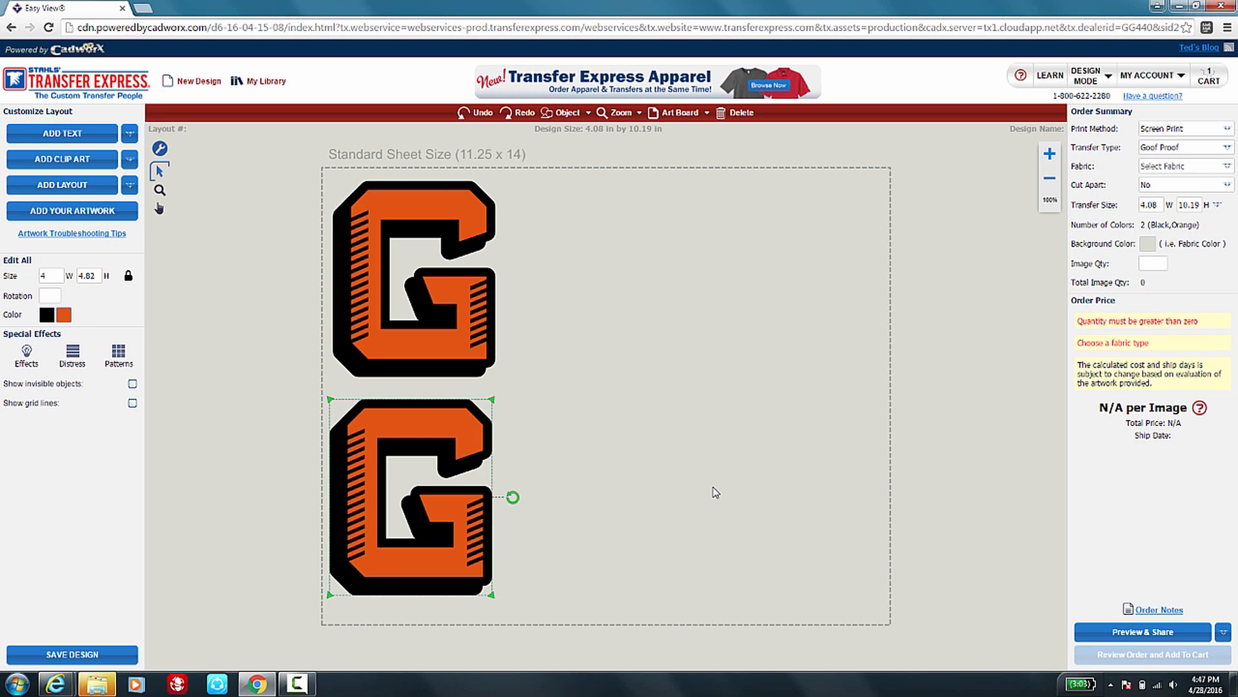
mouse_move(618, 260)
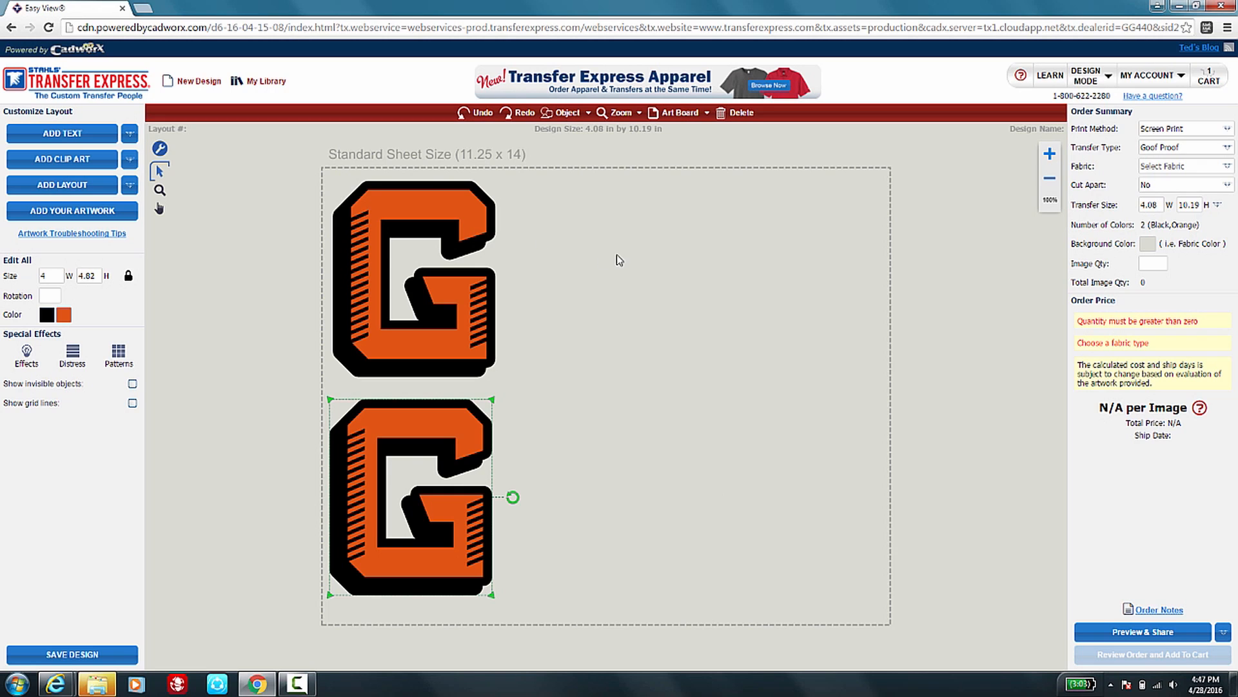
mouse_move(472, 279)
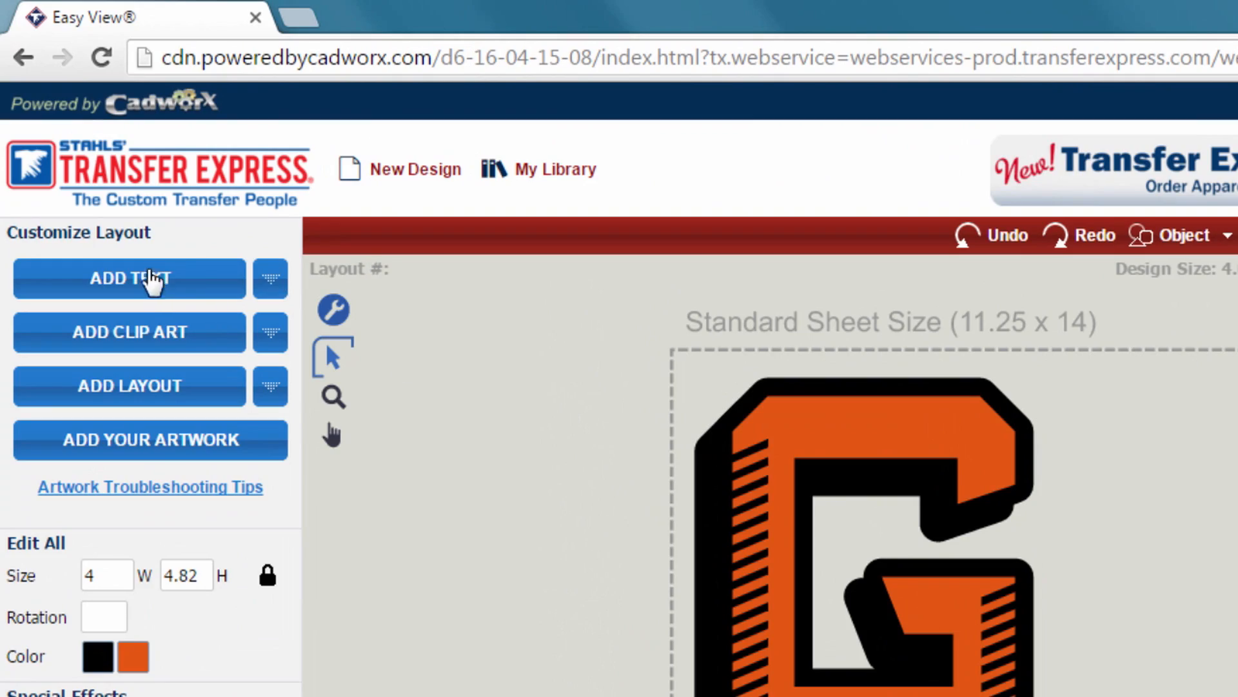
Search the layout library for basketball and add the Compton Hoops layout QBK-102.
click(129, 386)
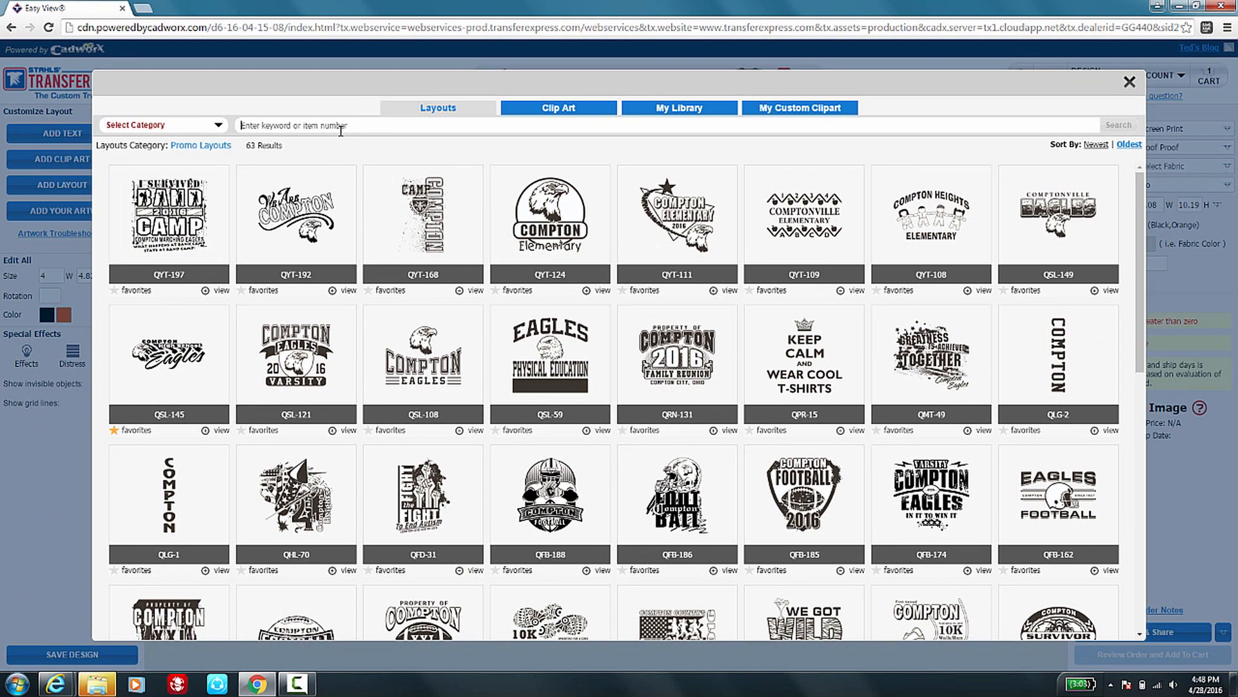
text(basketball)
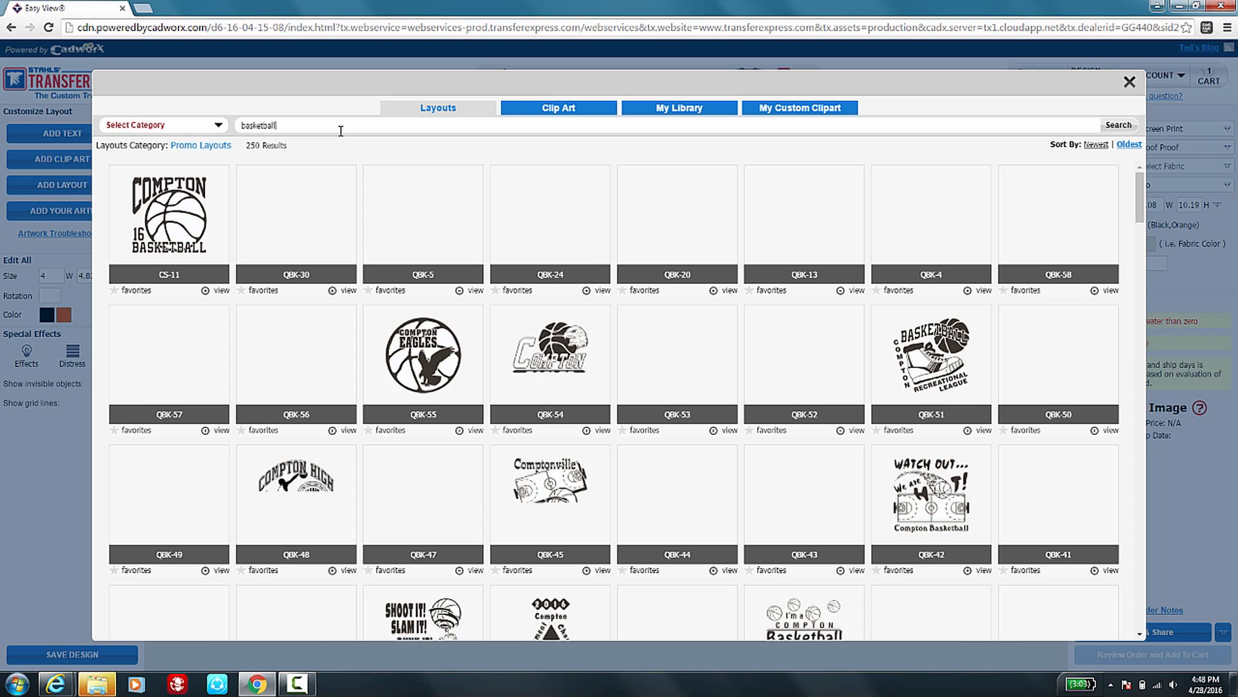
click(1118, 125)
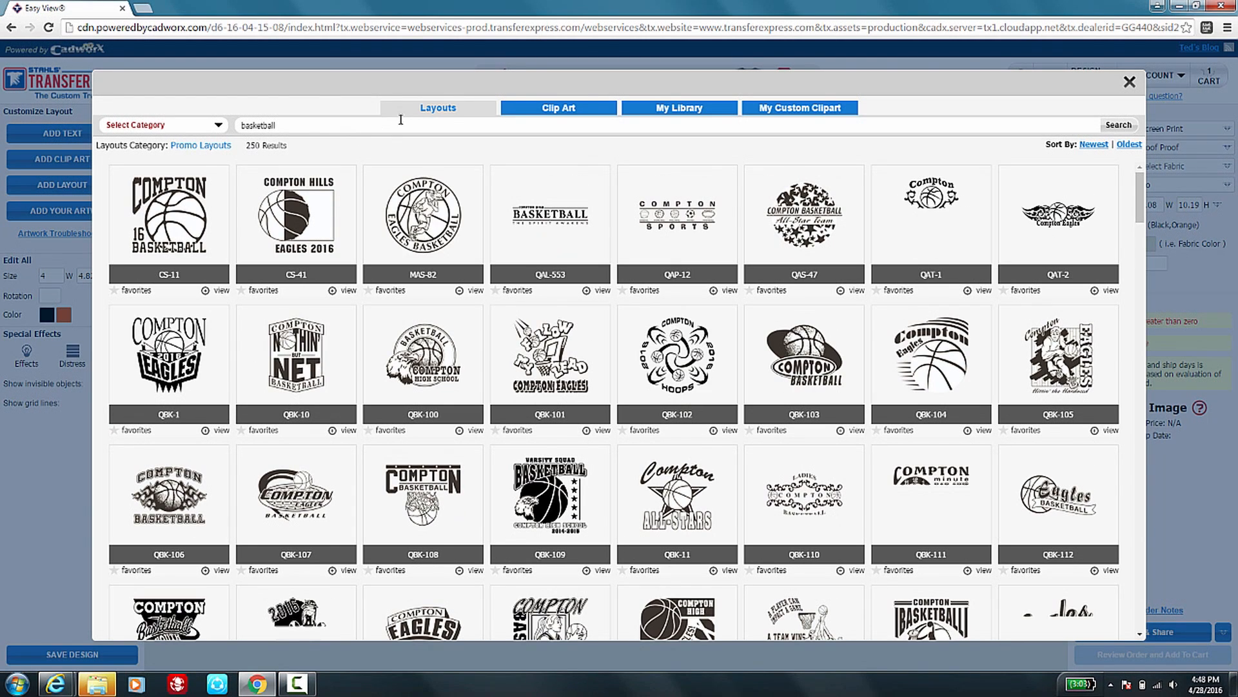
click(423, 360)
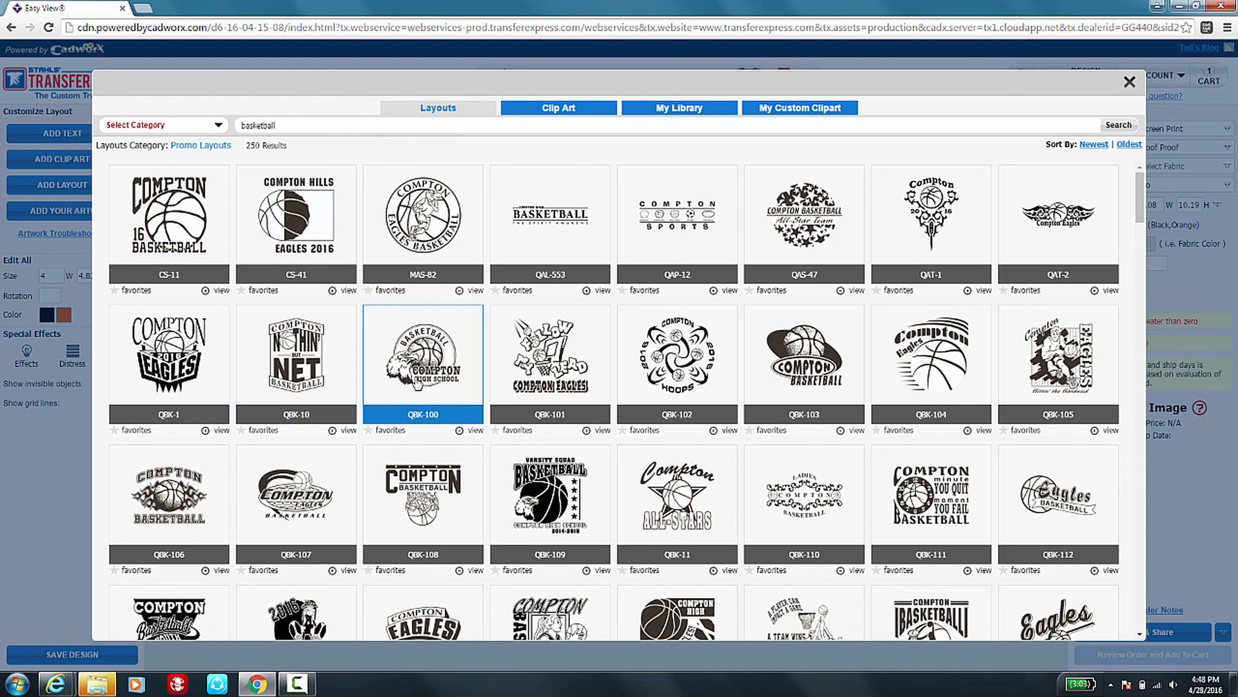
click(1129, 82)
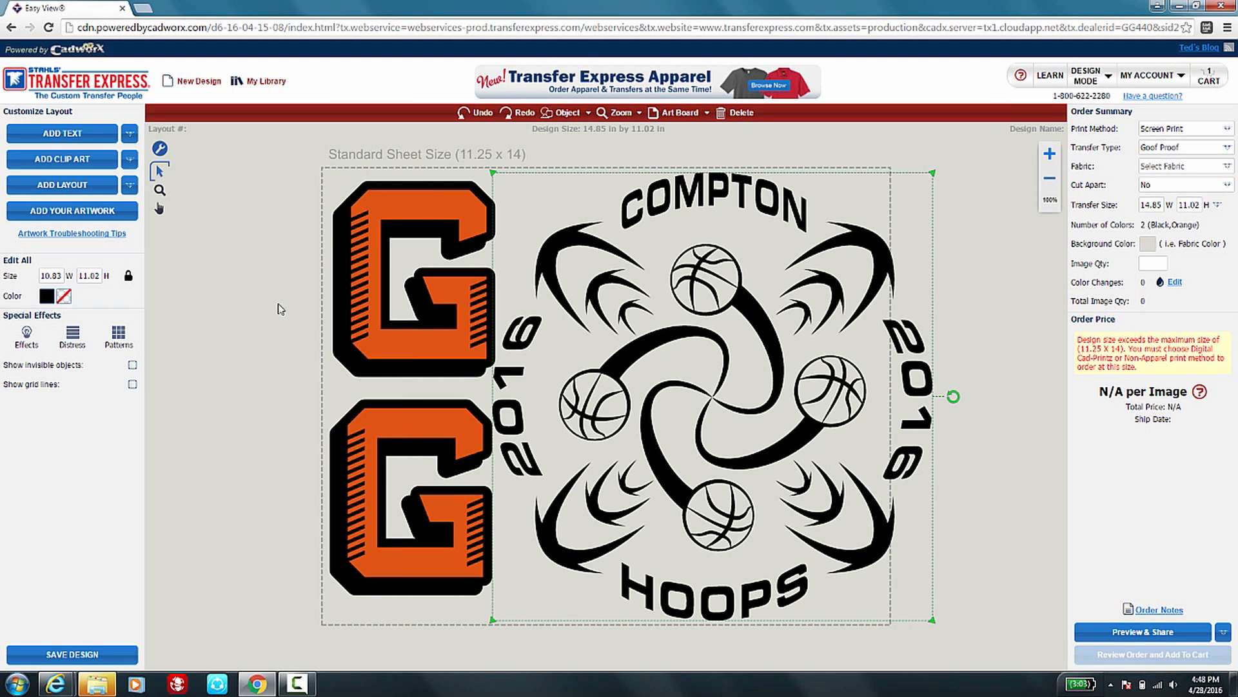
Replace the layout's arched word COMPTON with GEORGETOWN in capitals.
click(708, 197)
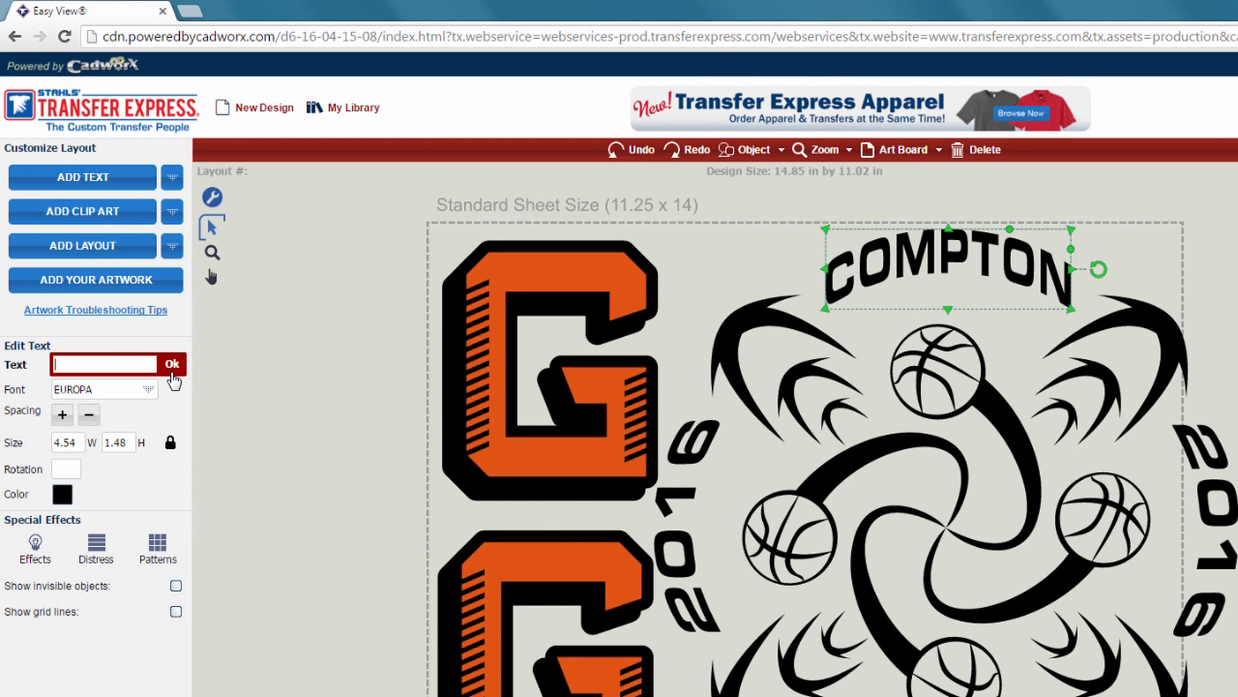
text(georgetown)
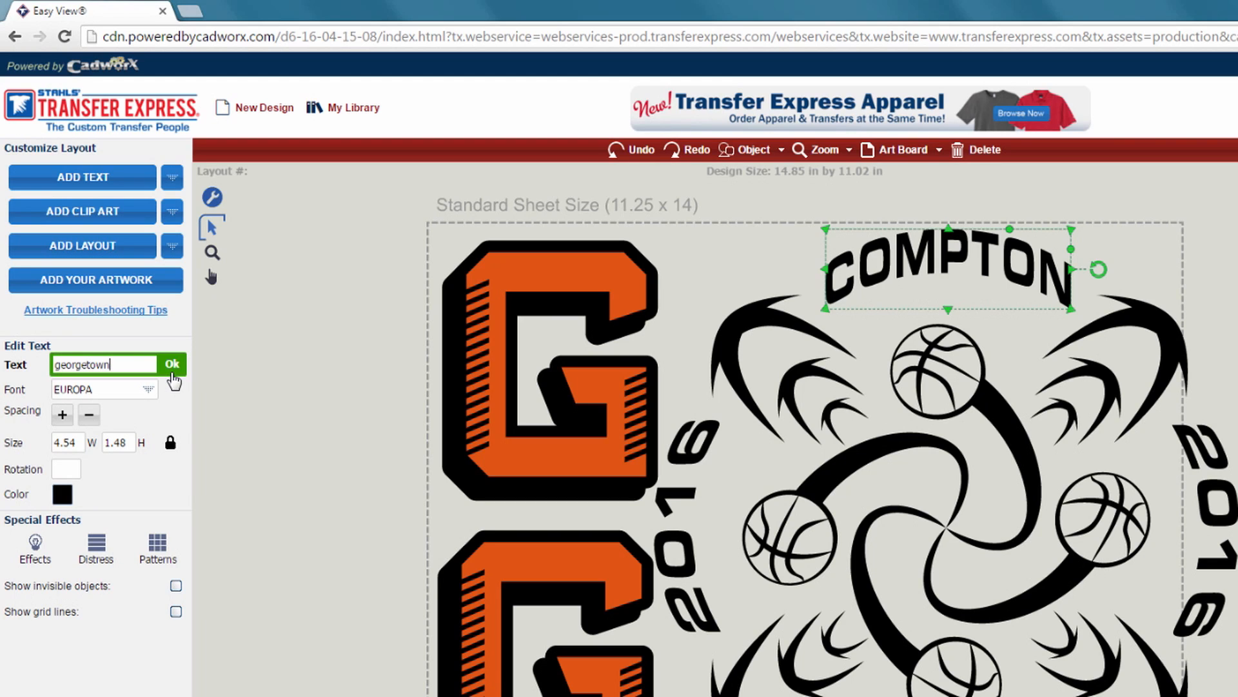
key(Backspace)
text(G)
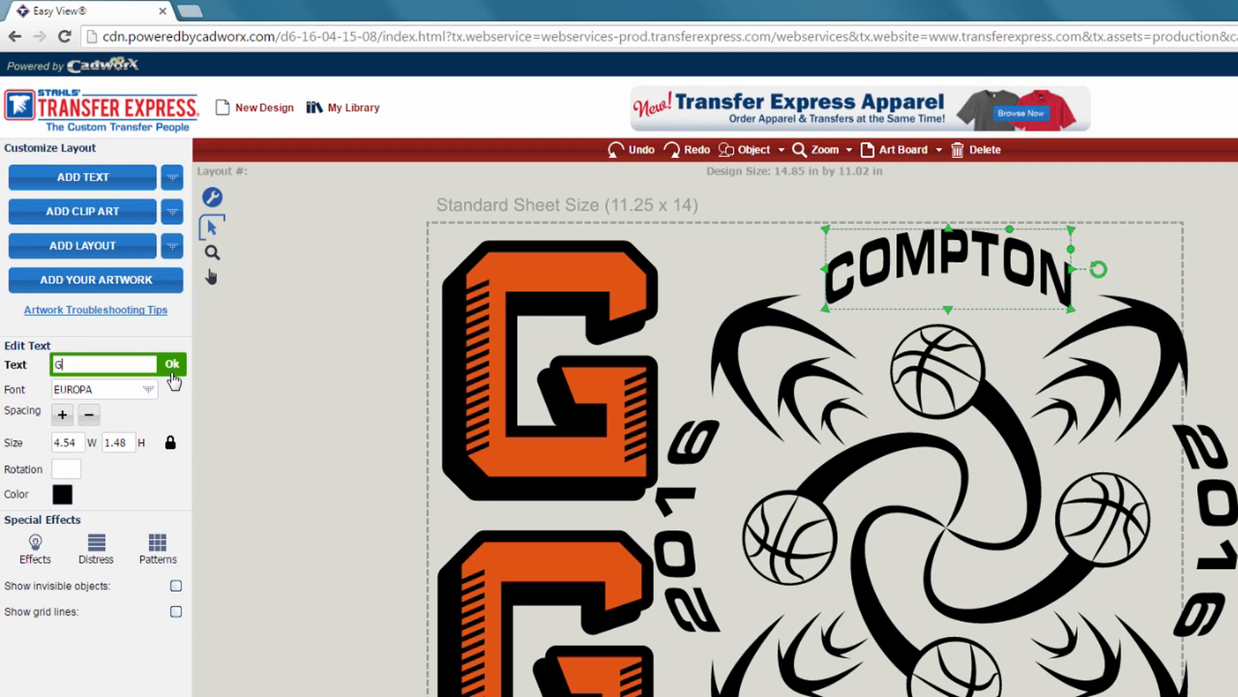
text(EORGETOWN)
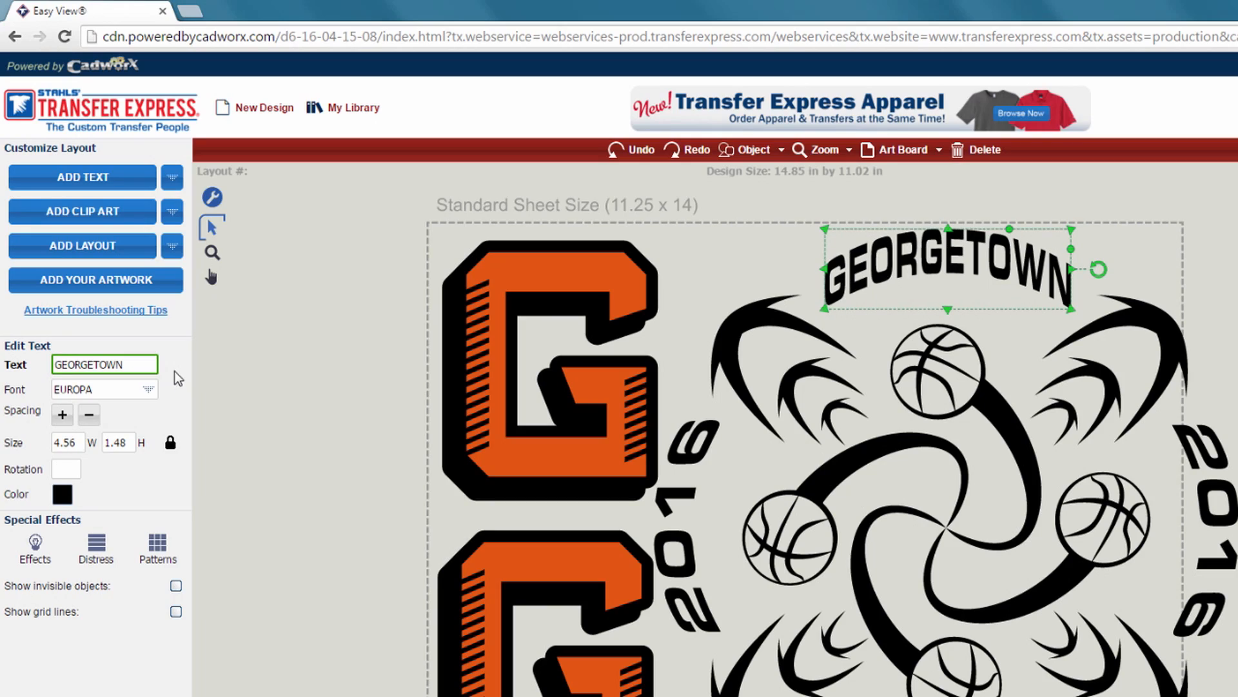
mouse_move(949, 546)
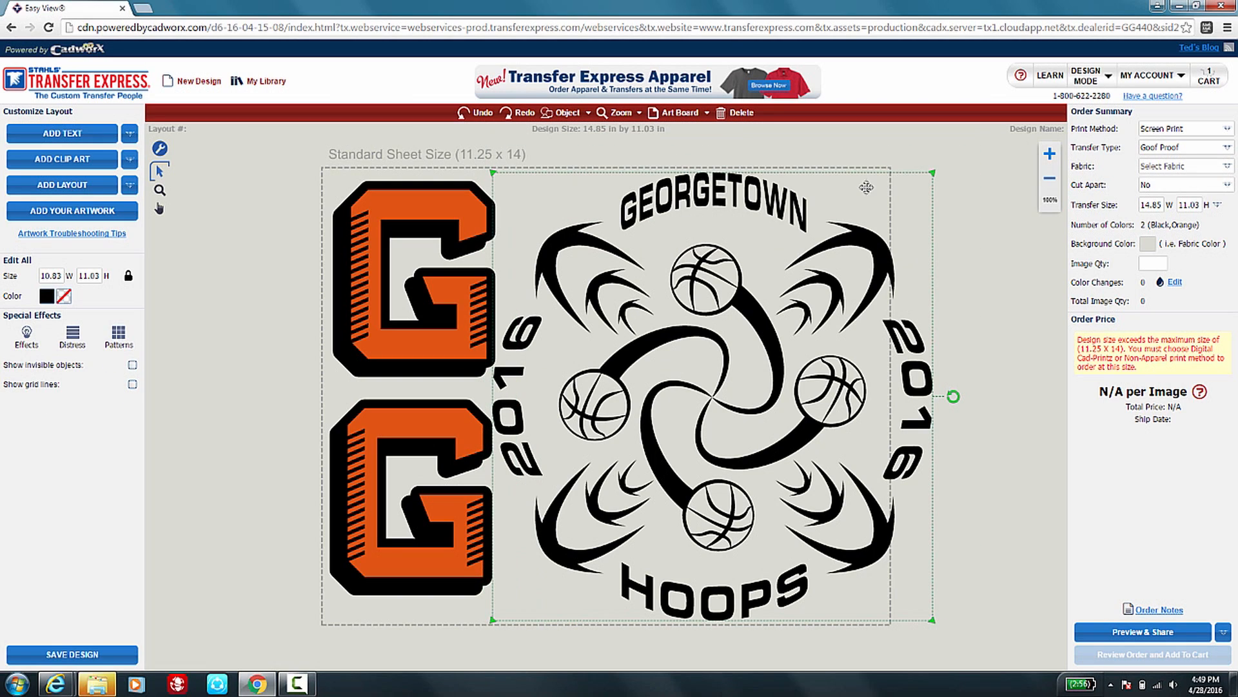
mouse_move(938, 200)
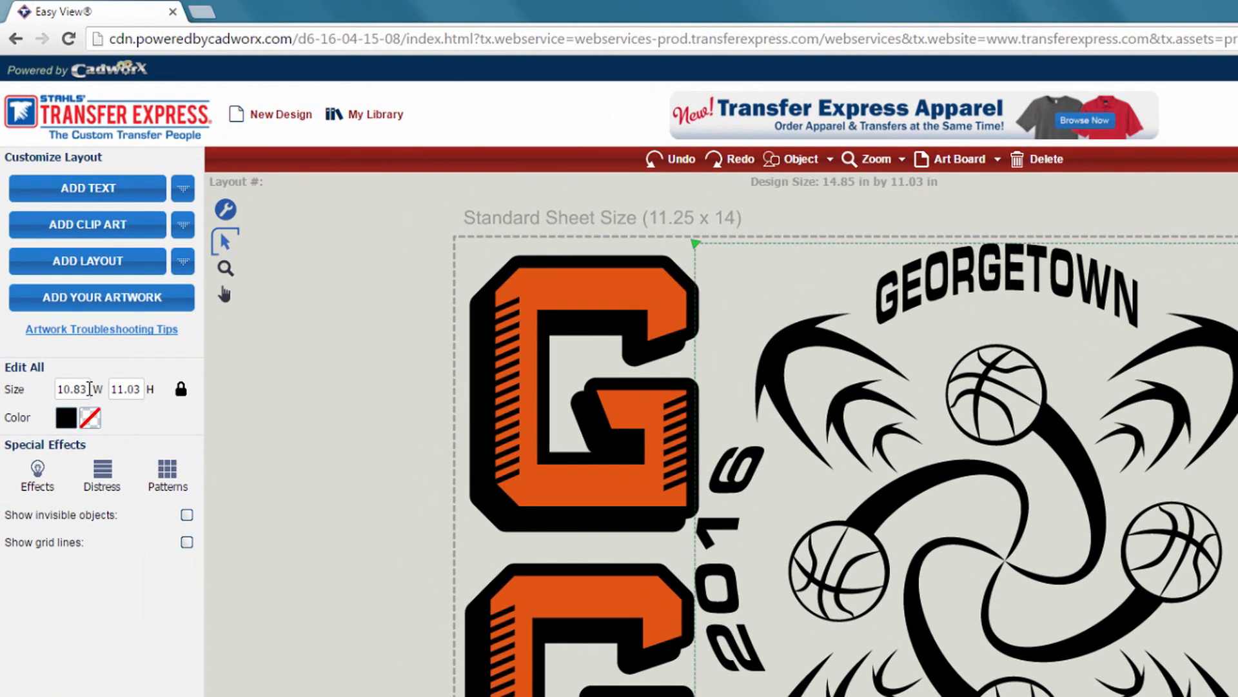
Set the Georgetown Hoops layout to 4.5 inches wide and move it to the sheet's top.
click(72, 389)
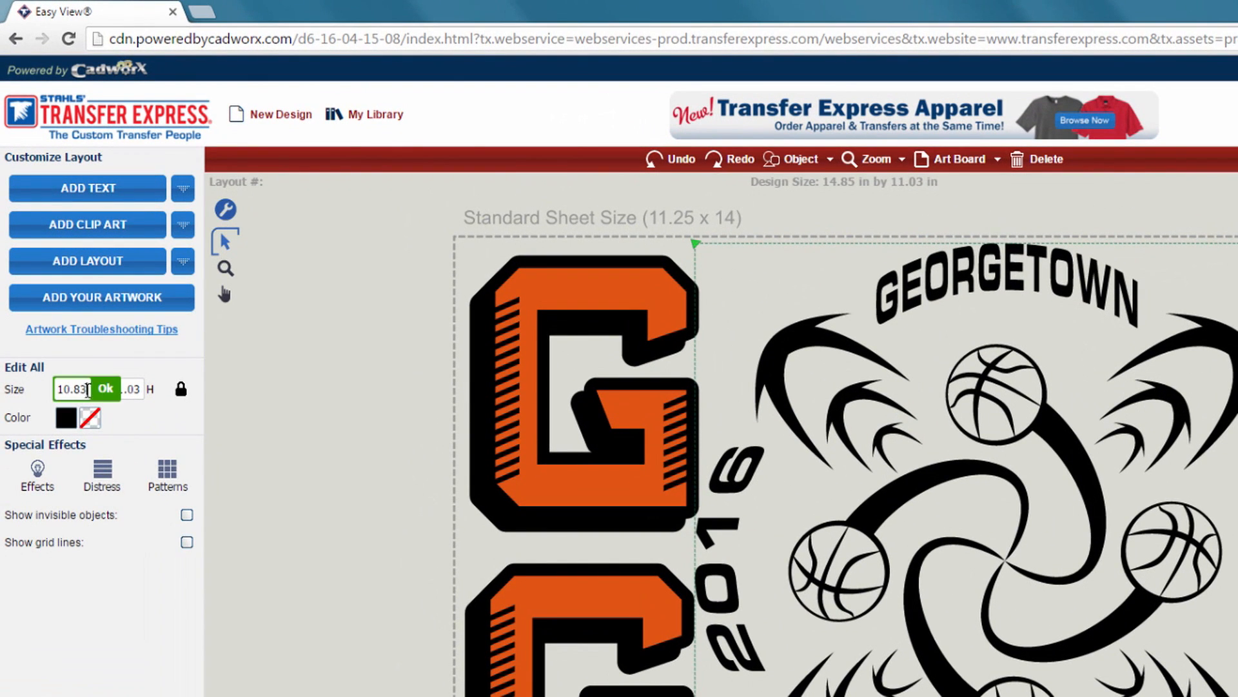
triple_click(73, 388)
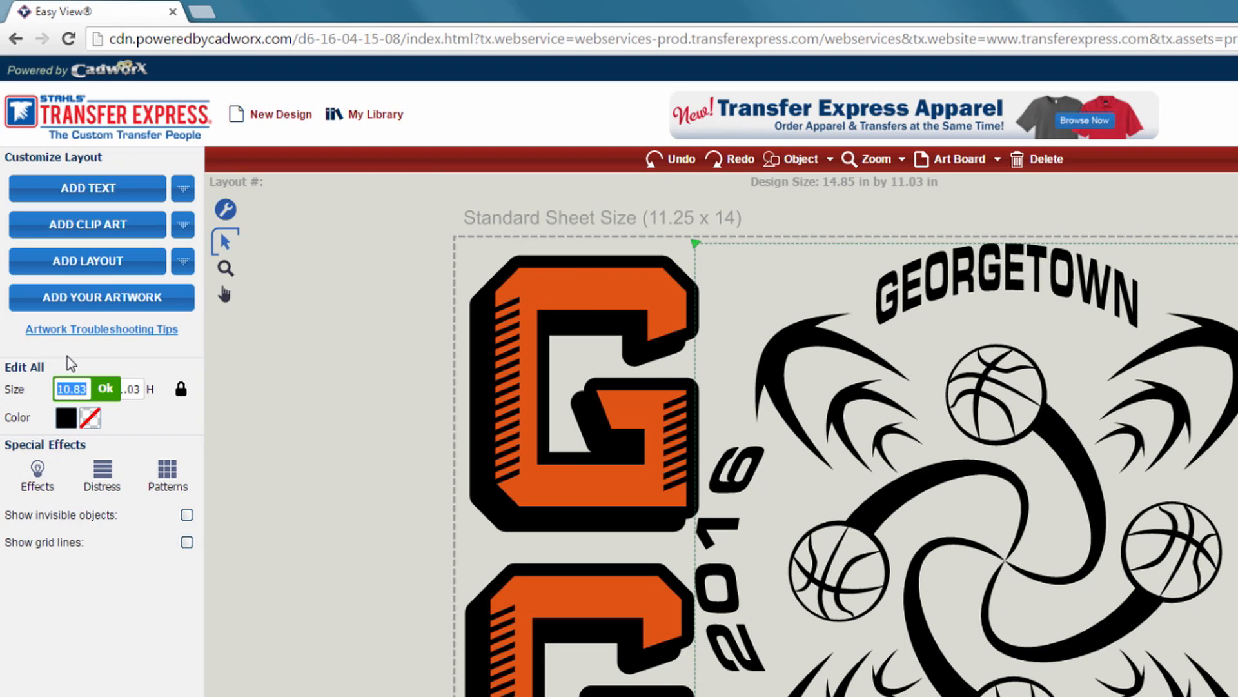
text(4.5)
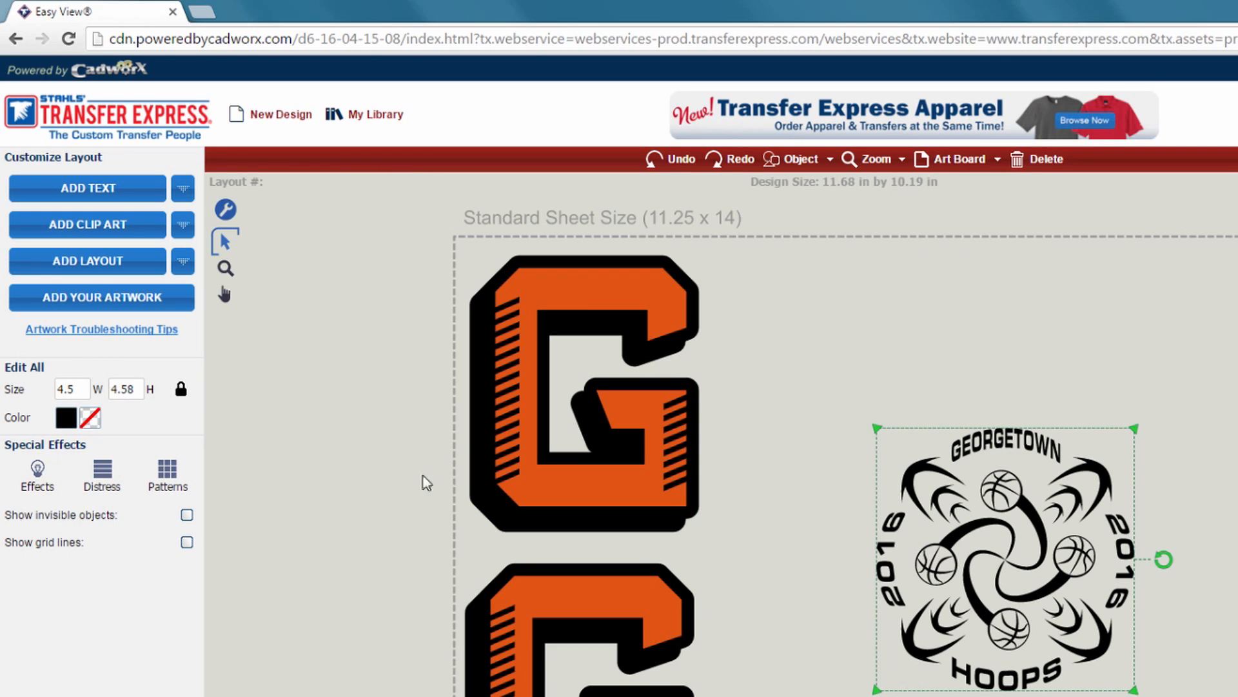
mouse_move(1195, 614)
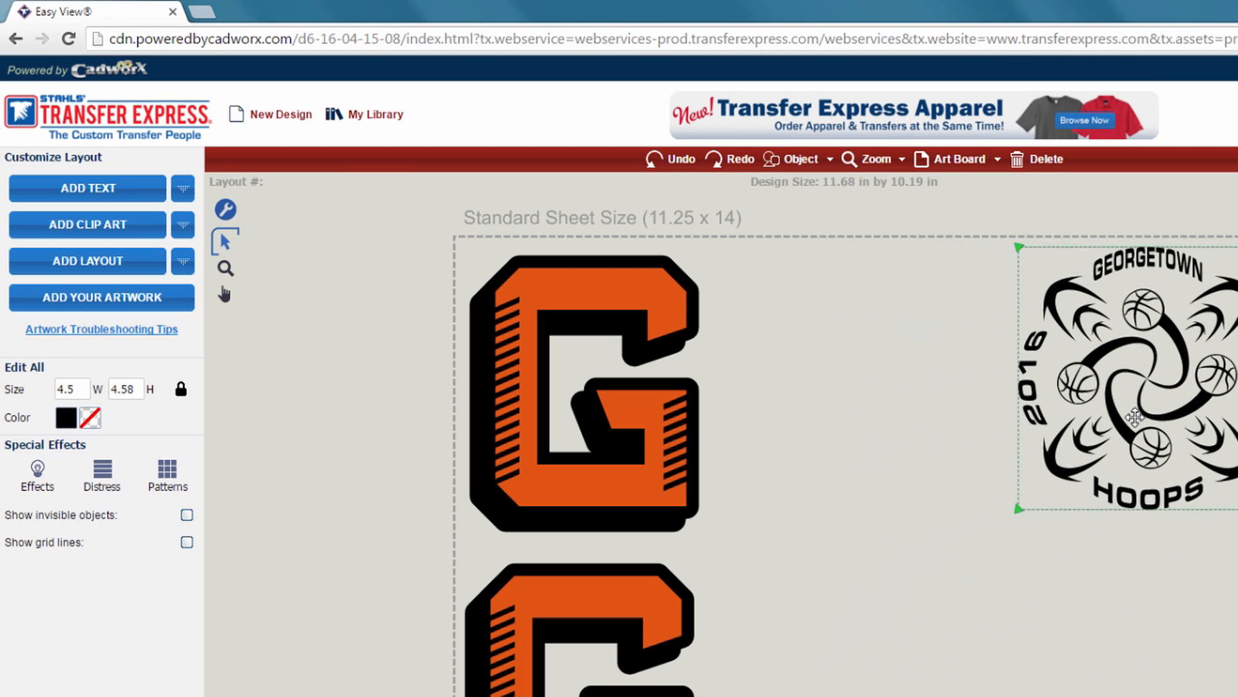
drag(1134, 383, 904, 410)
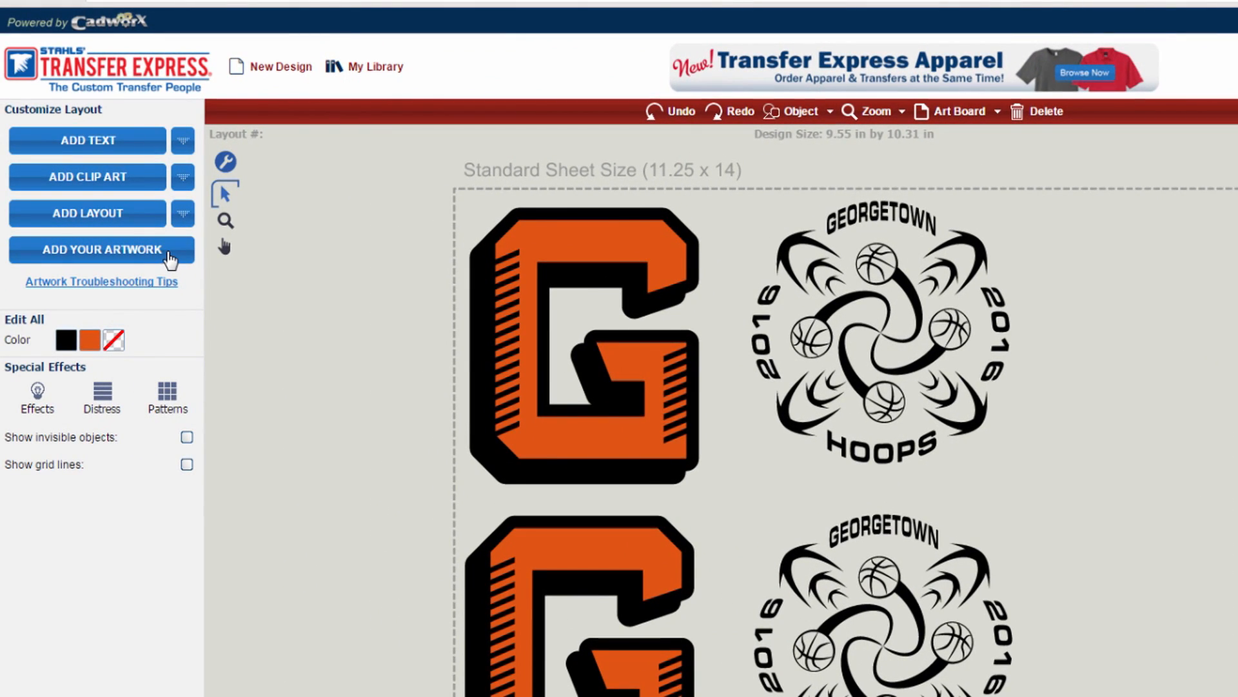
Upload the Custom Artwork Gators PDF as new artwork for the sheet.
click(101, 249)
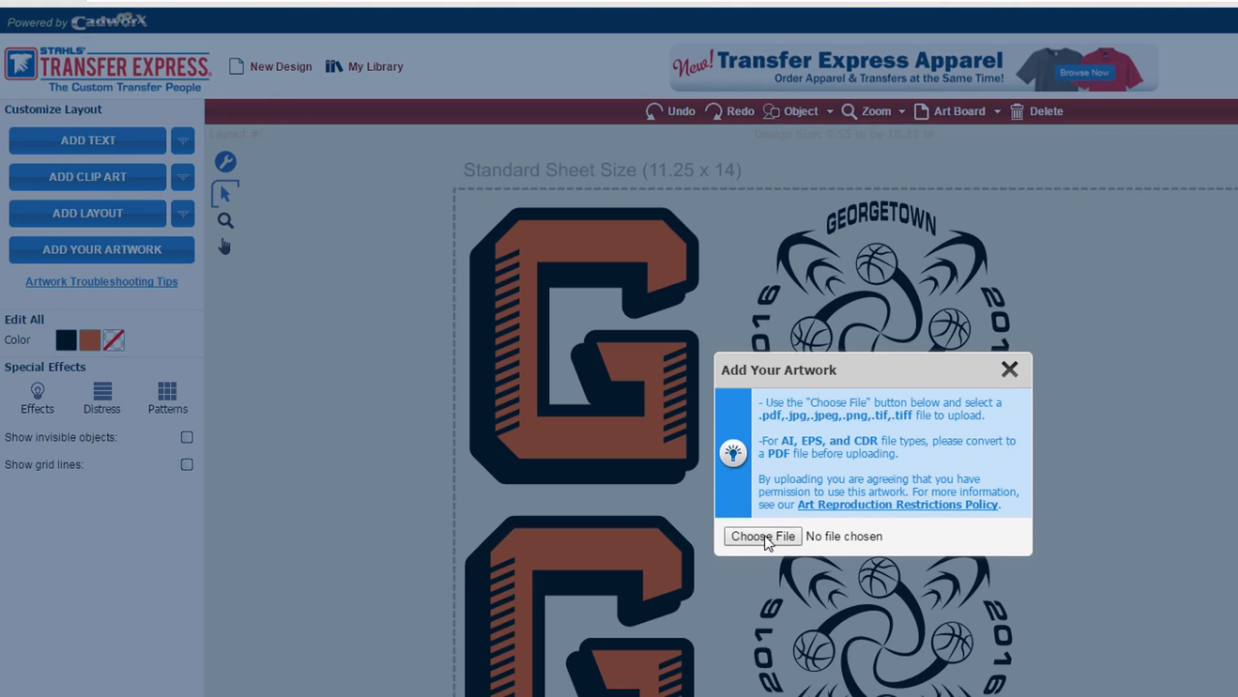
click(763, 536)
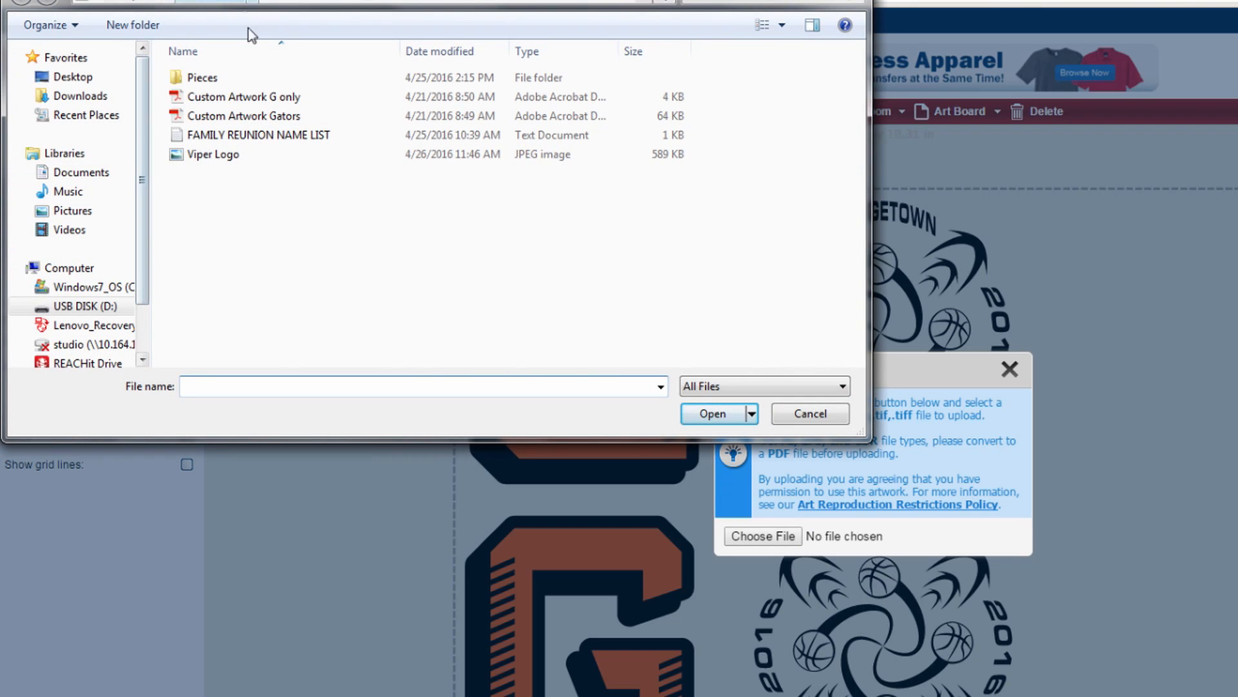
click(244, 116)
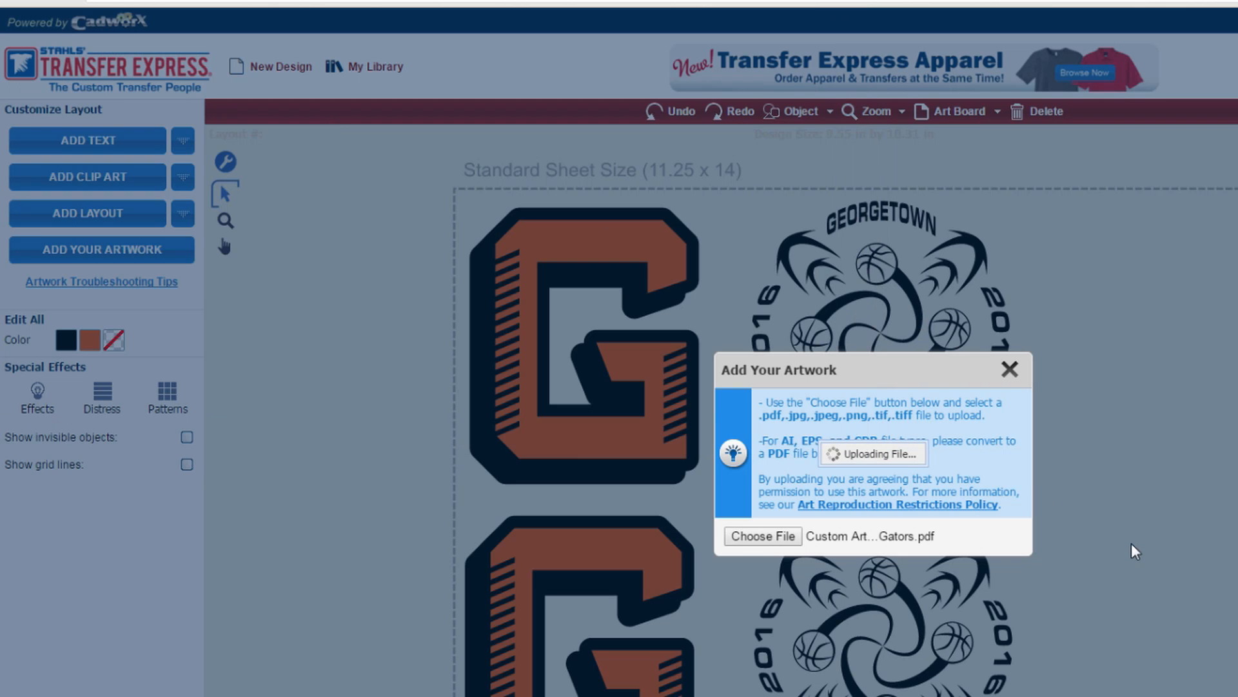
mouse_move(1144, 558)
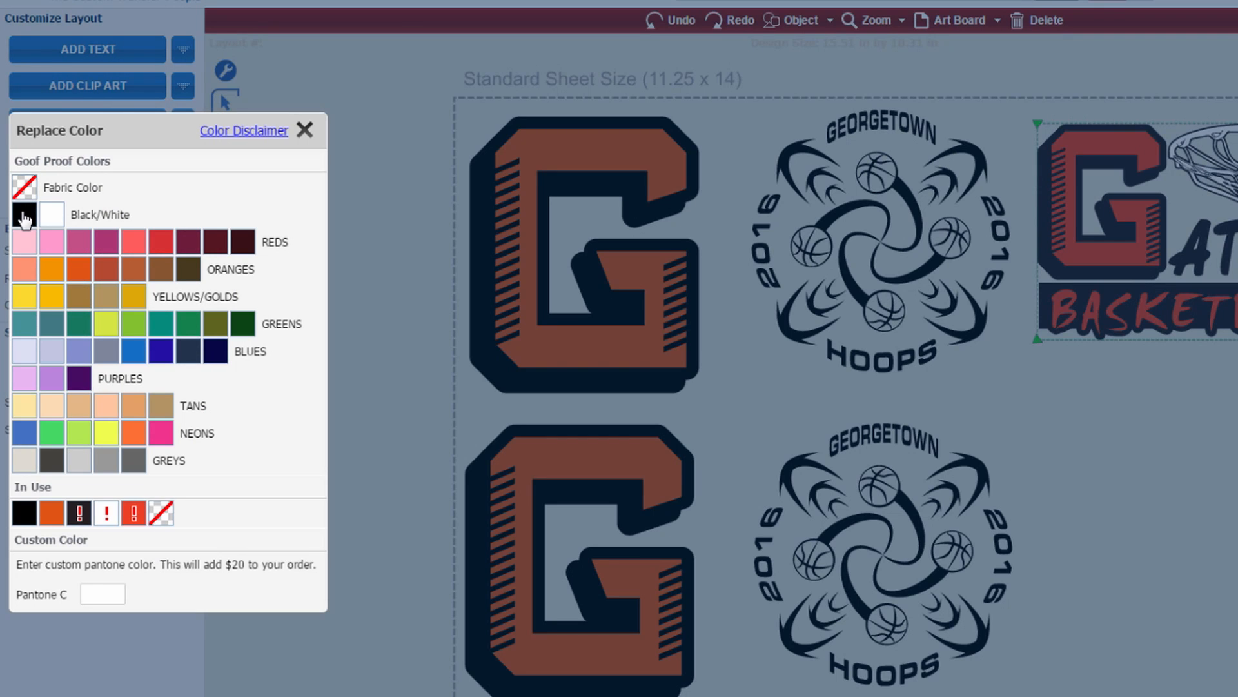
Recolour the Gators artwork to Black, Orange and Fabric Color and set its width to 3 inches.
click(305, 131)
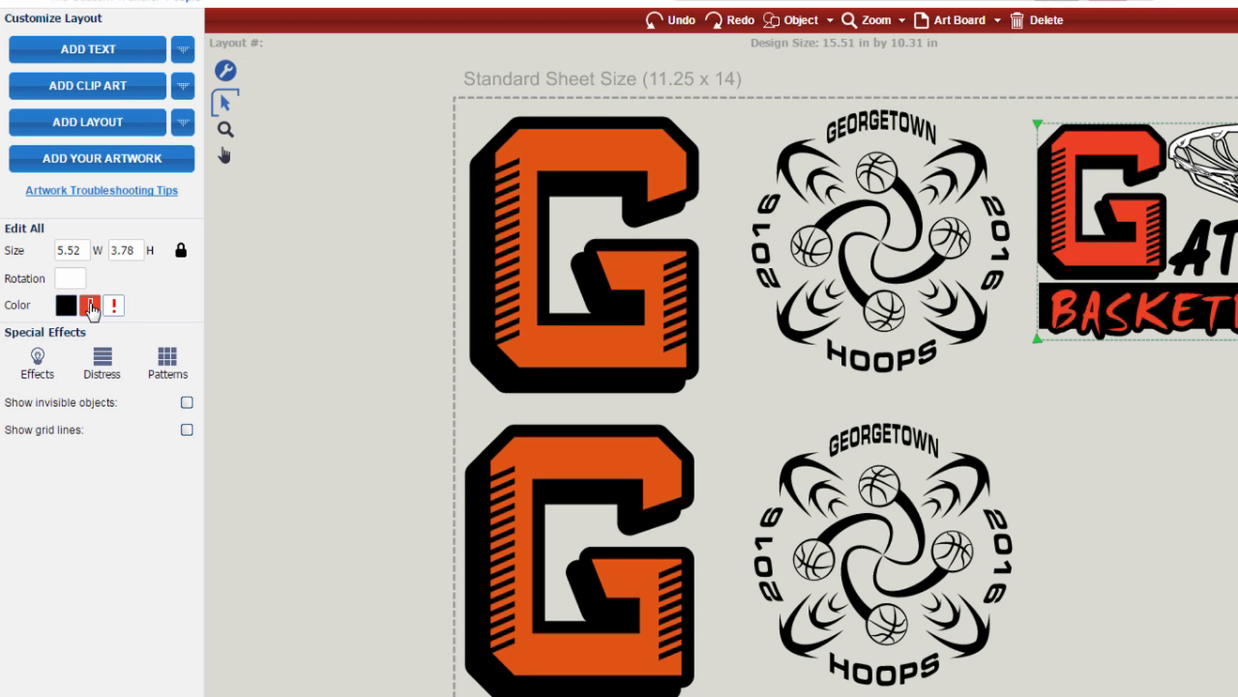
click(89, 306)
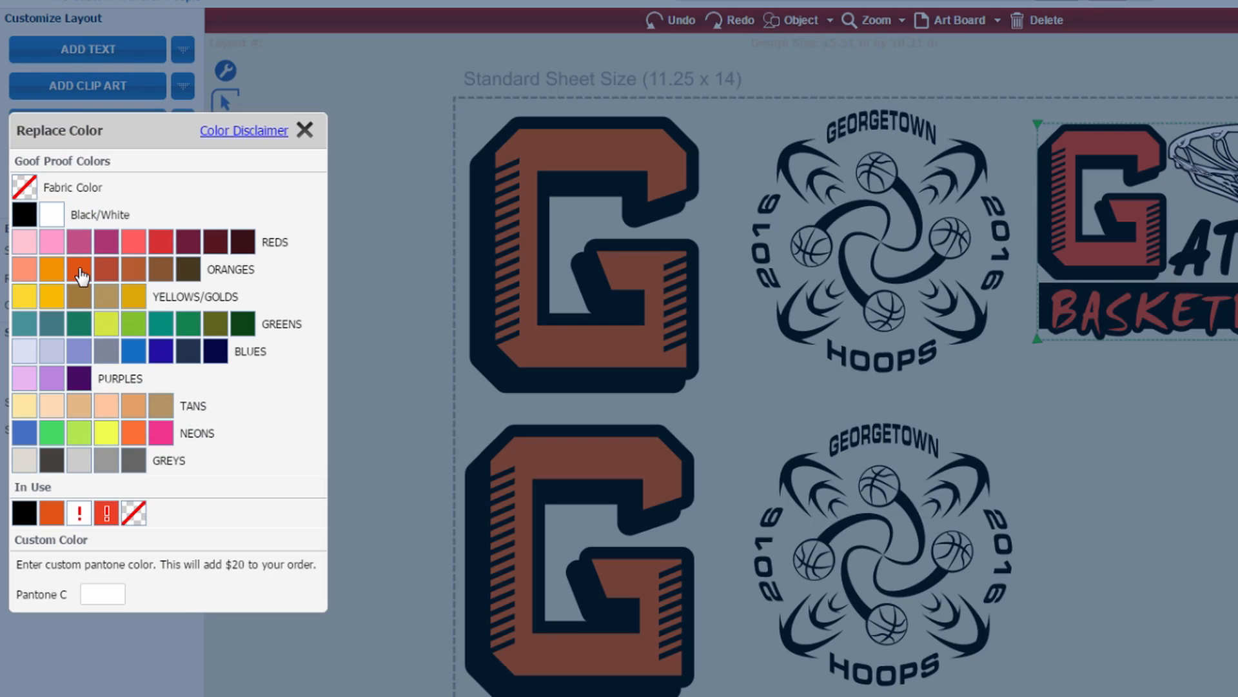
click(304, 132)
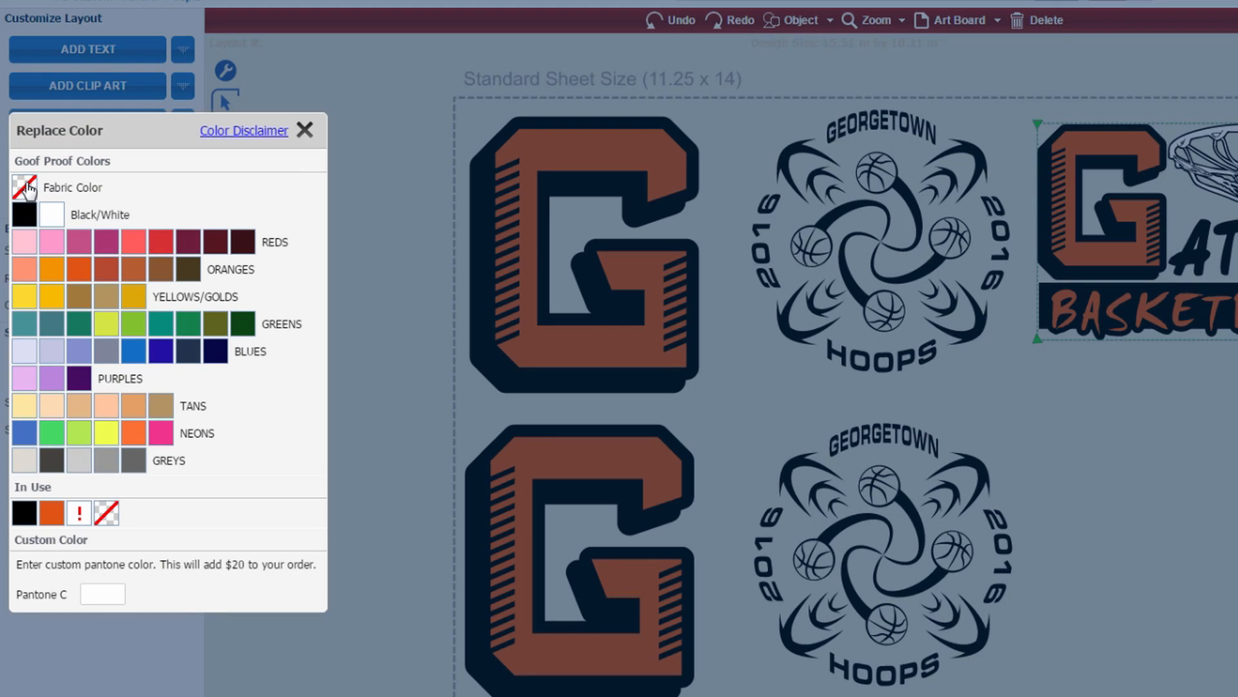
click(305, 131)
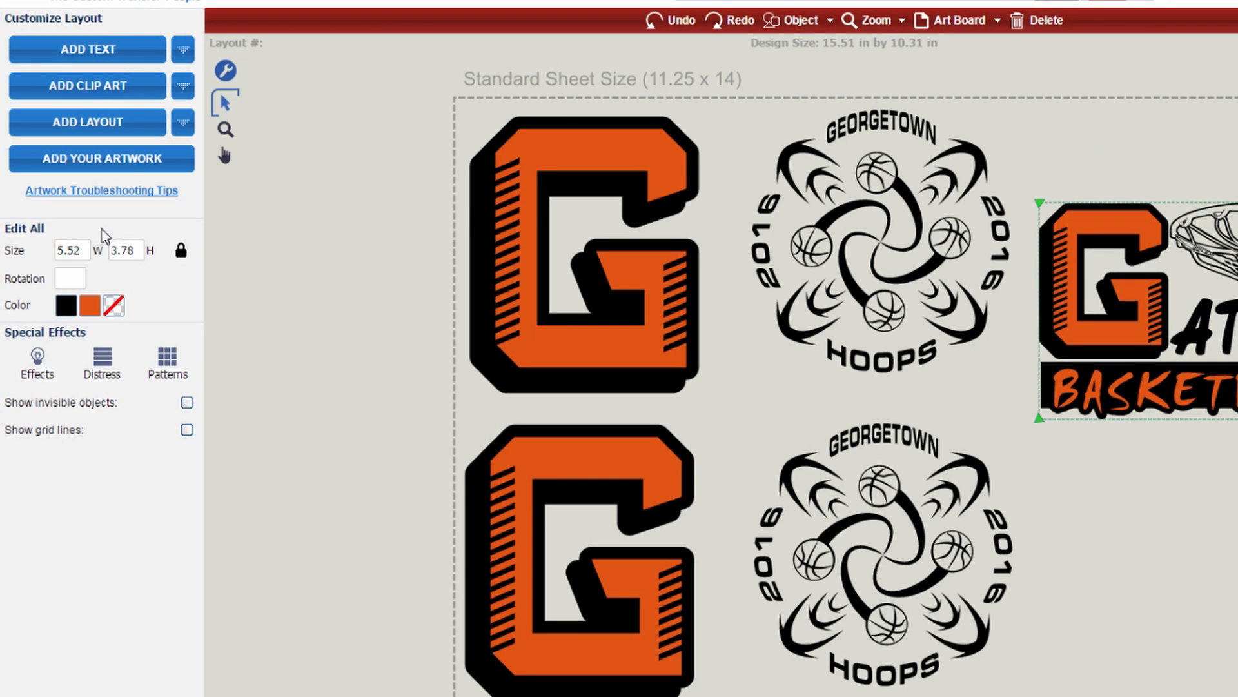
click(69, 249)
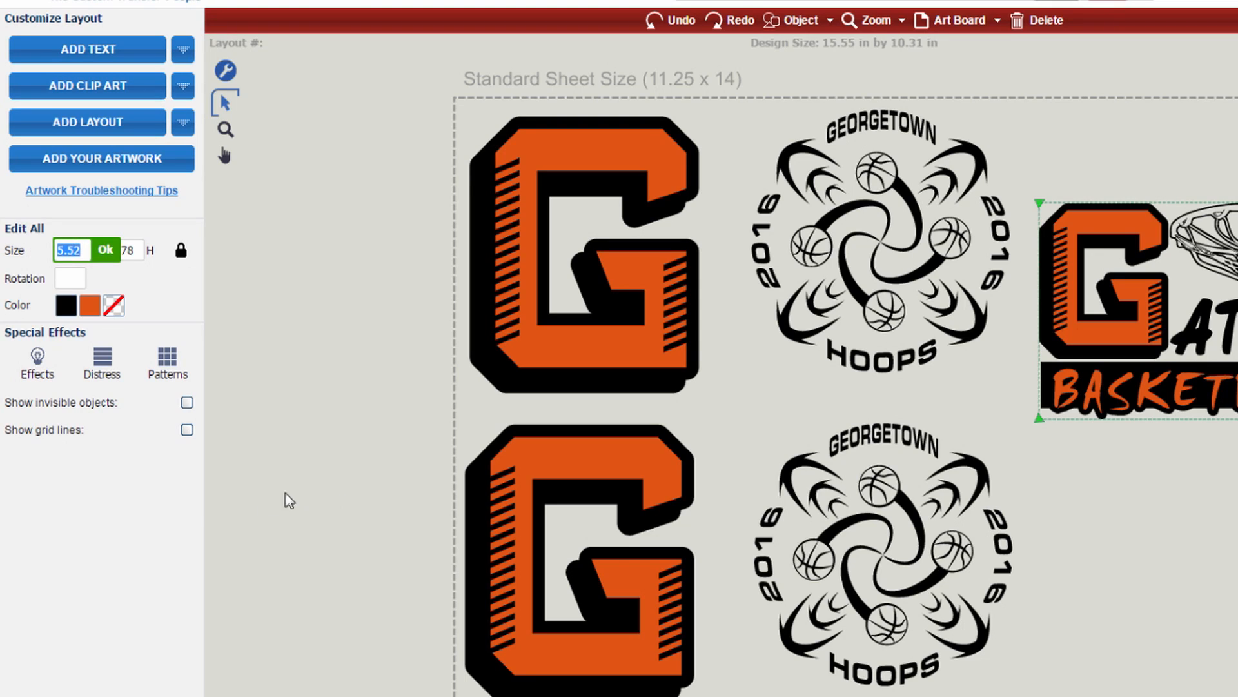
text(3)
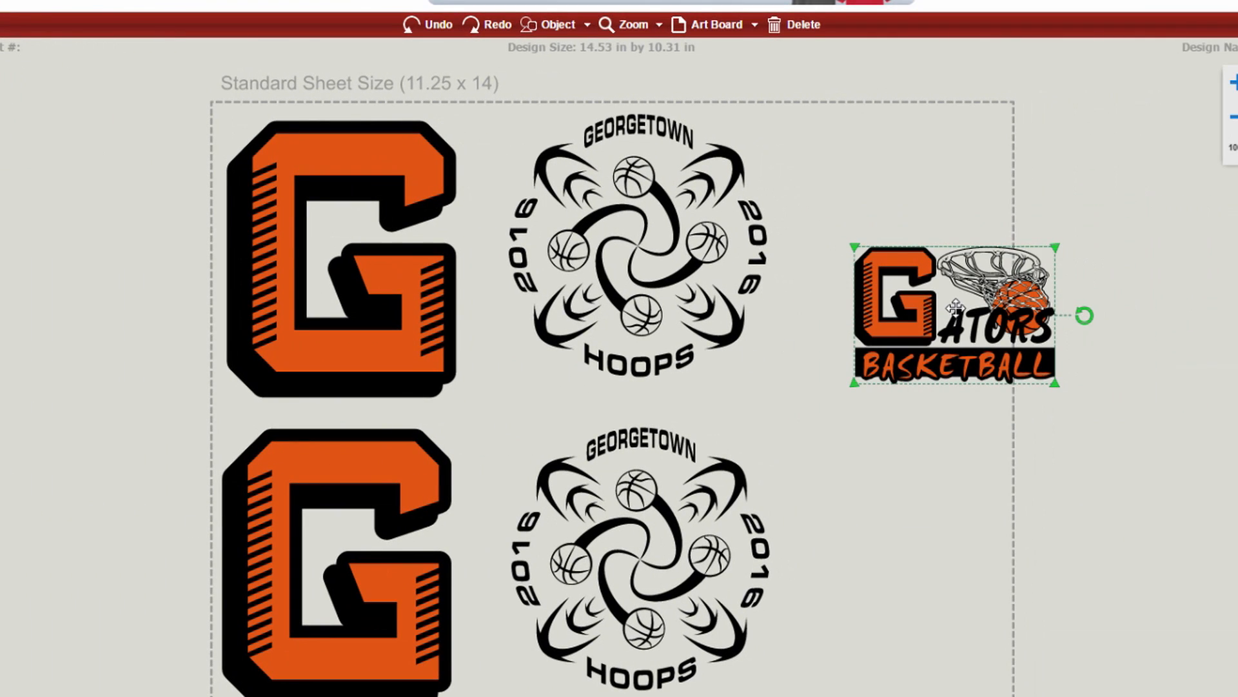
Move the Gators art to the top-right, then duplicate it twice via Object > Duplicate.
drag(952, 316, 893, 205)
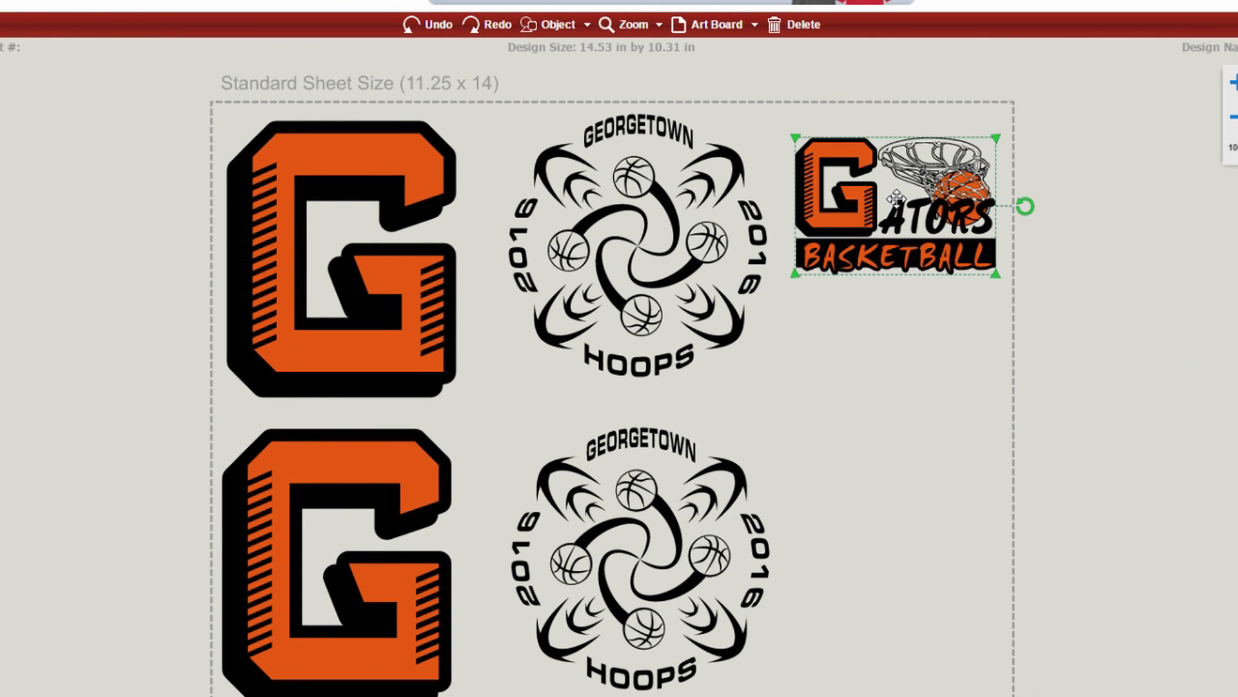
click(555, 24)
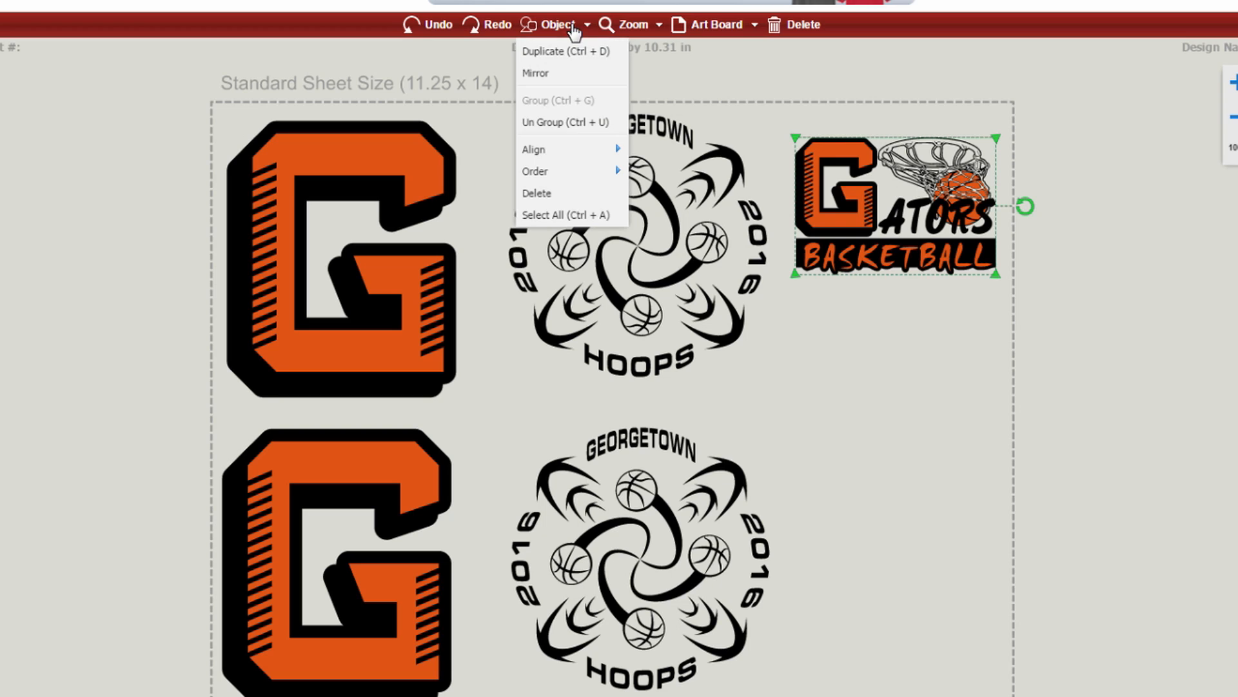
mouse_move(570, 51)
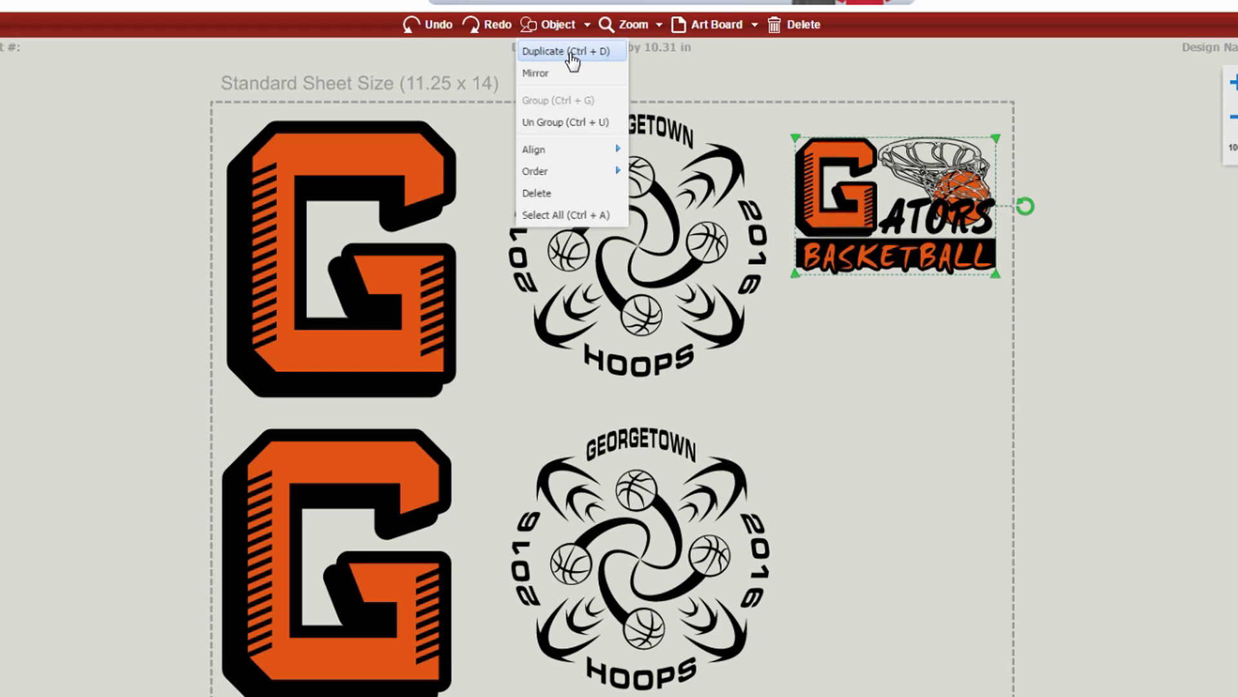
click(569, 50)
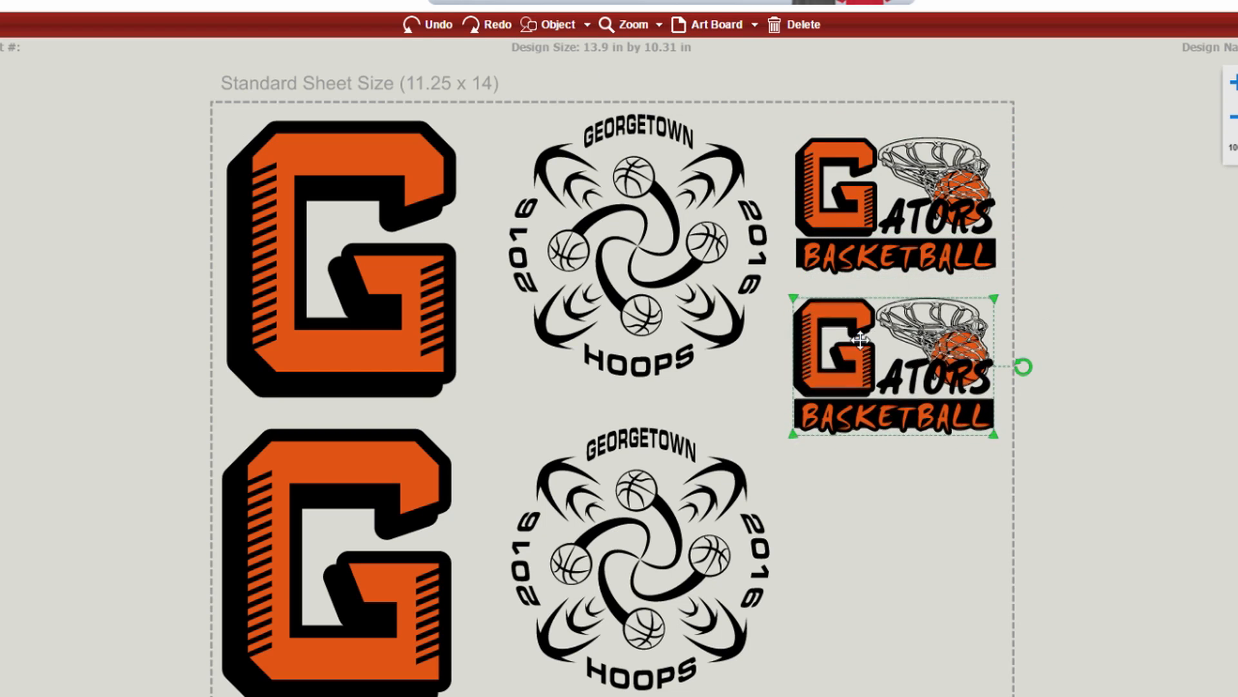
click(559, 25)
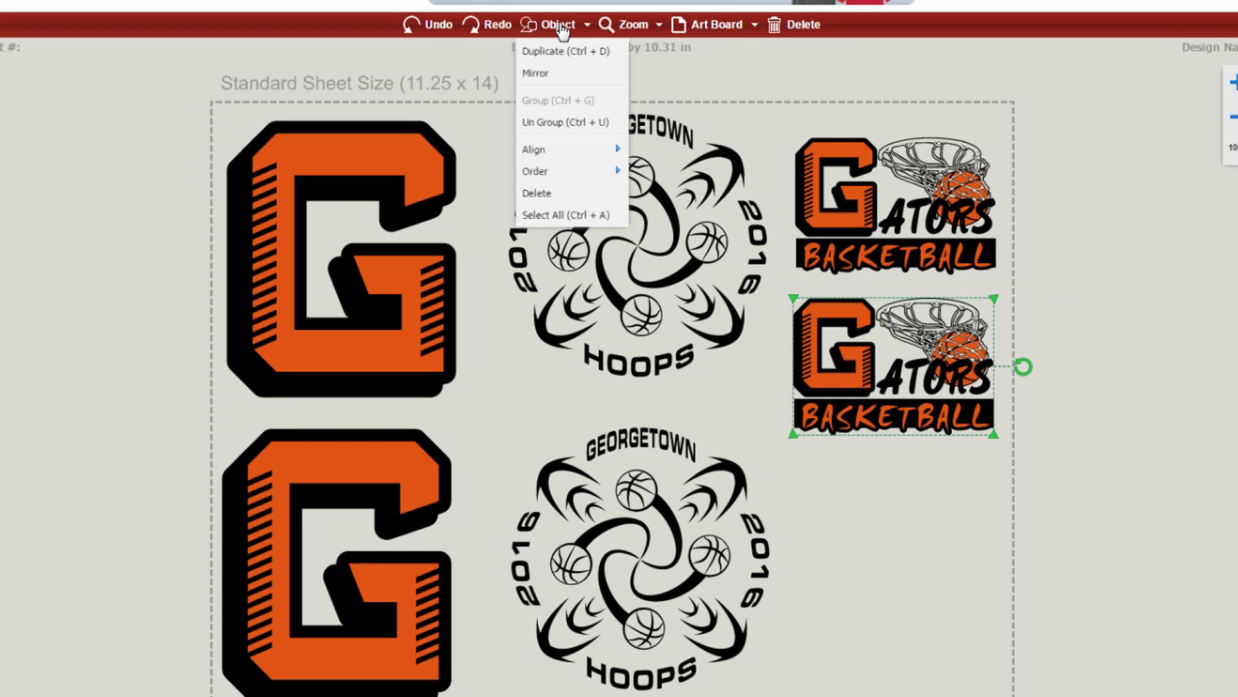
mouse_move(559, 52)
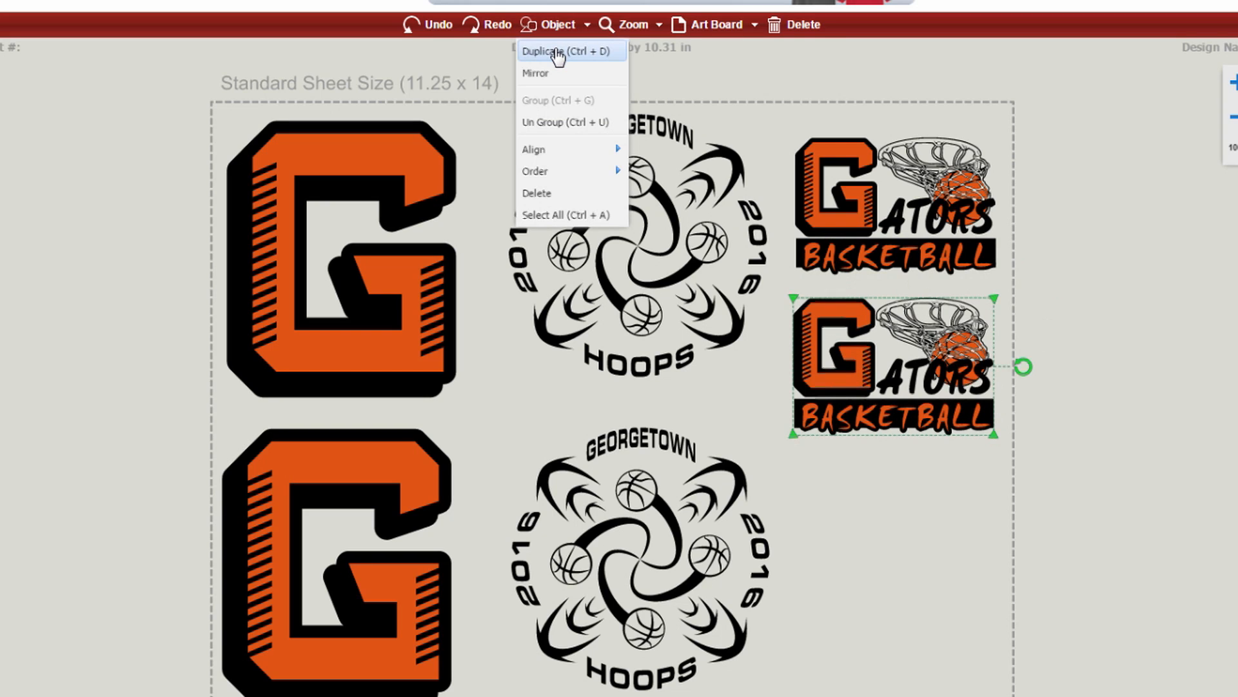
click(561, 50)
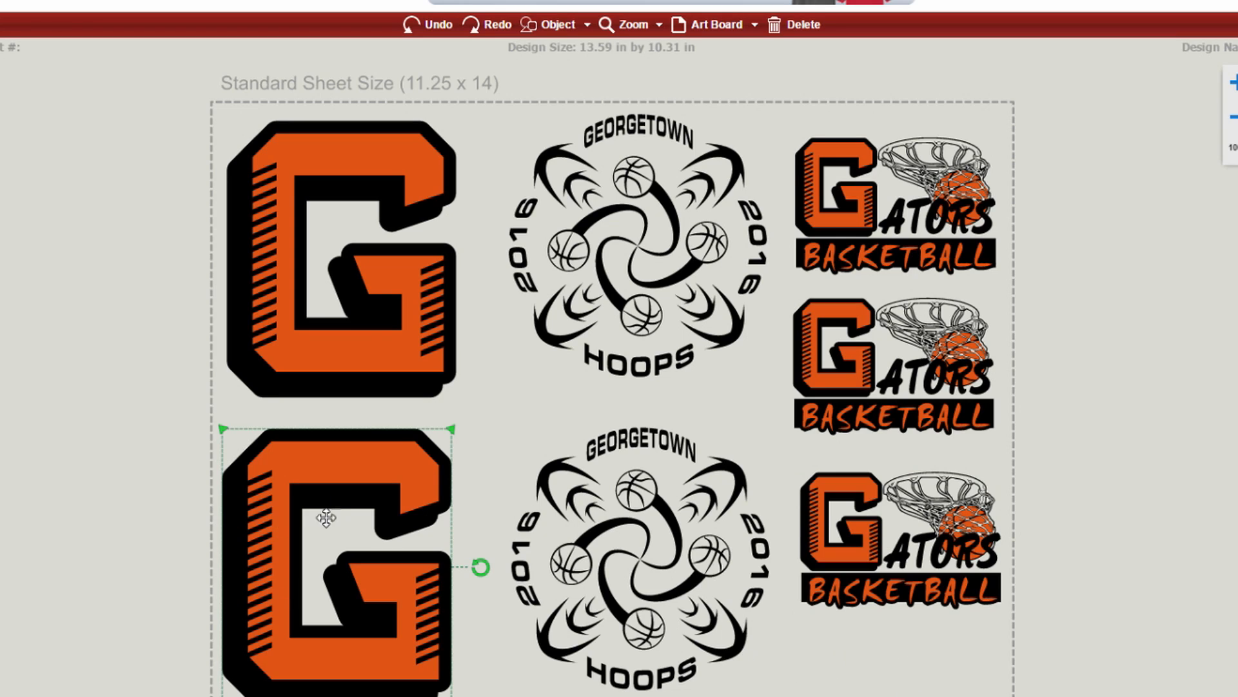
mouse_move(568, 37)
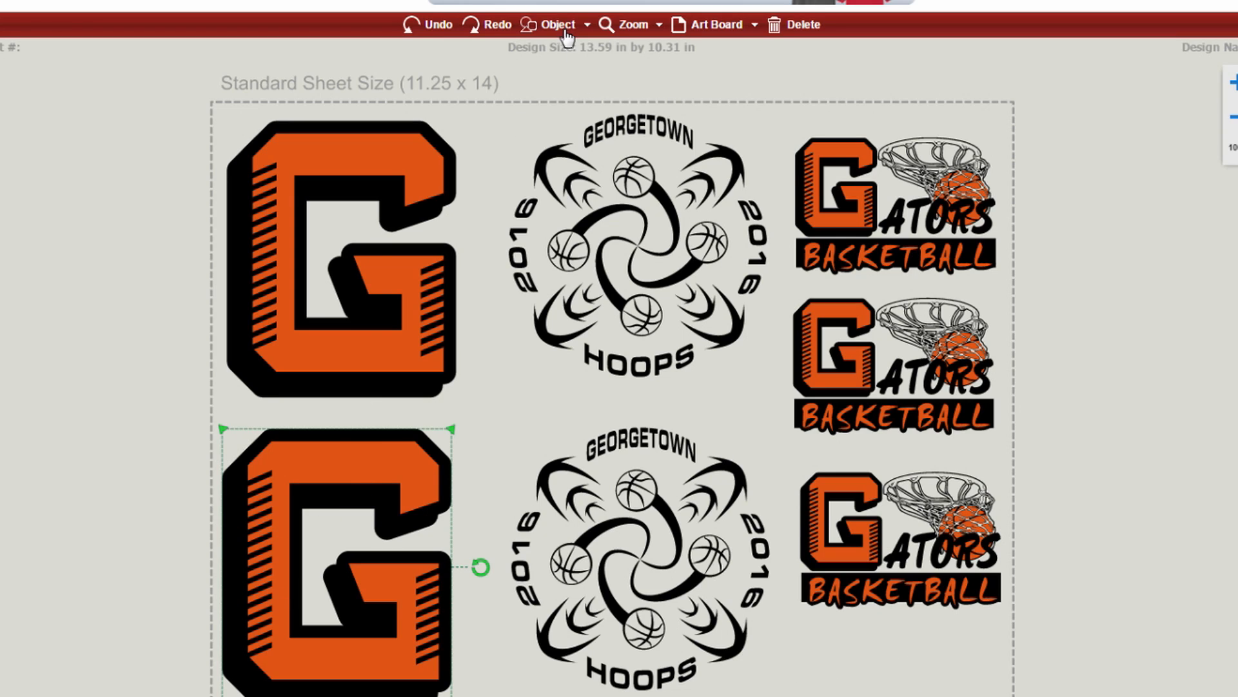
Duplicate the lower G into two 1.69 by 2.04-inch copies placed side by side bottom-right.
click(558, 24)
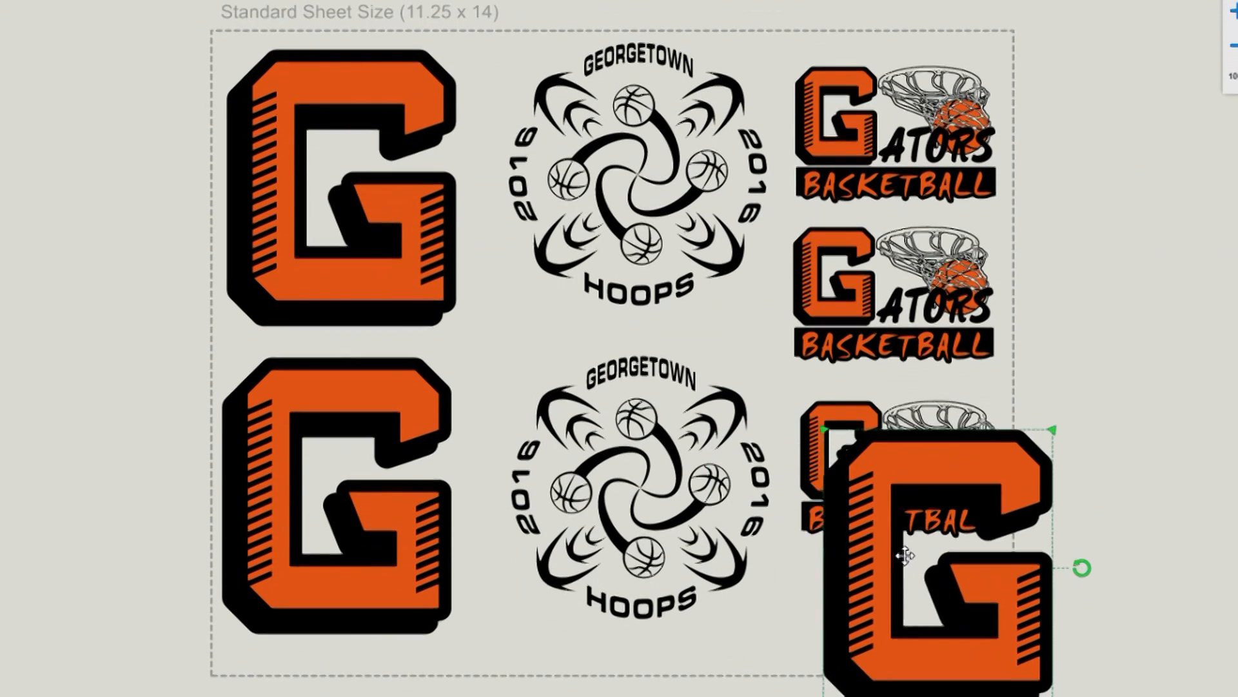
scroll(down, 3)
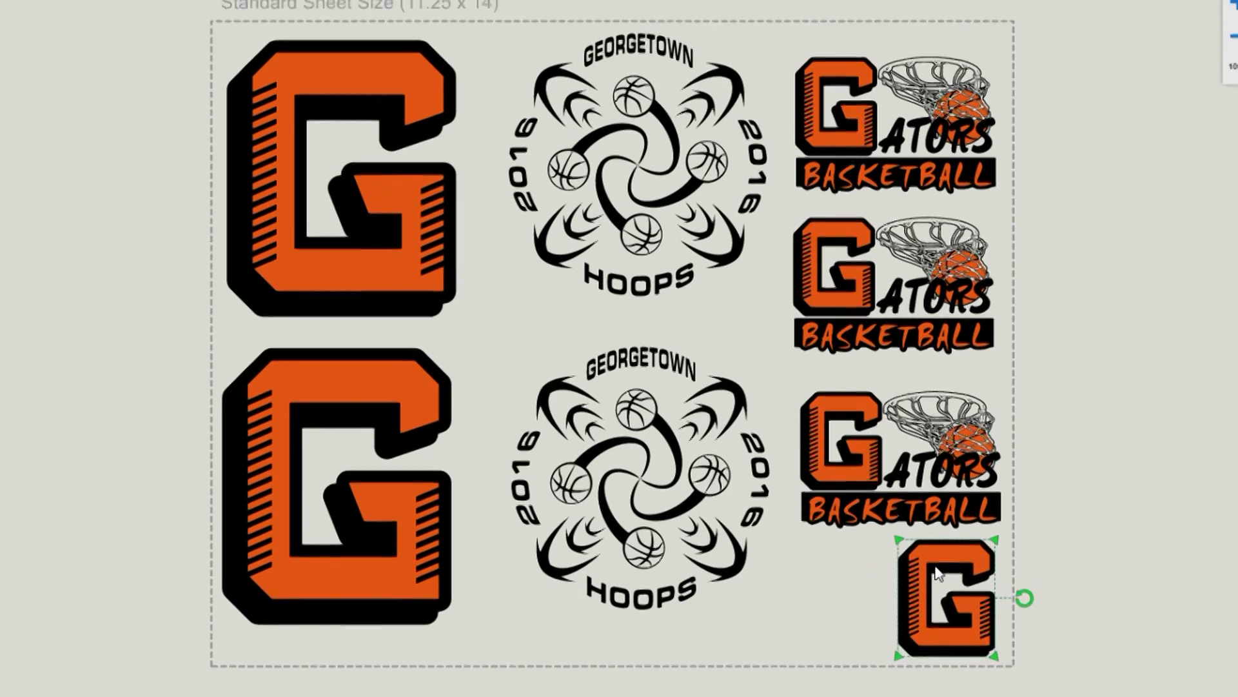
click(559, 68)
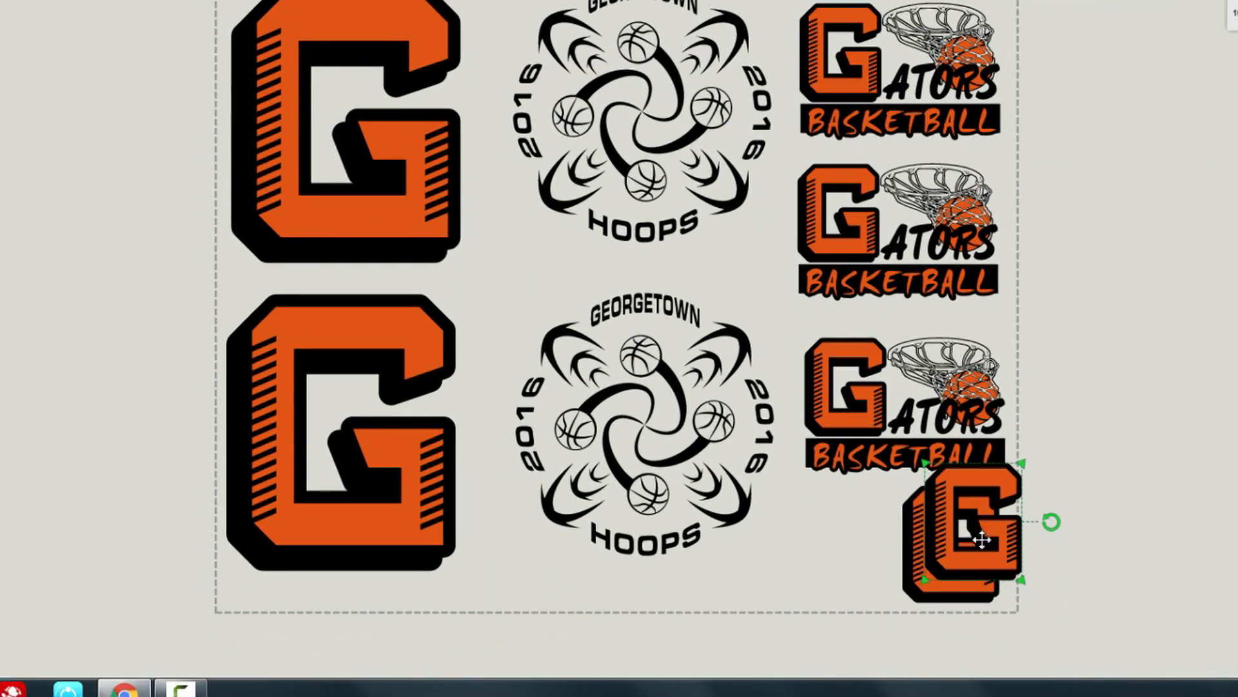
drag(979, 525, 841, 536)
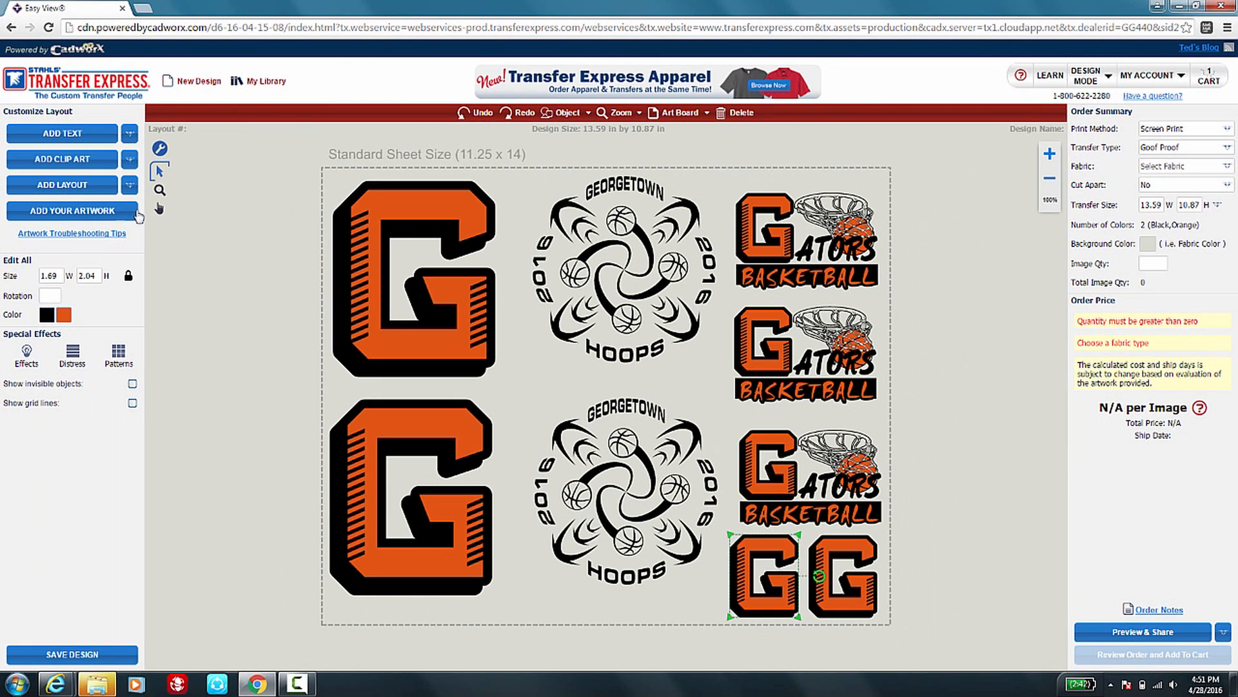
mouse_move(906, 480)
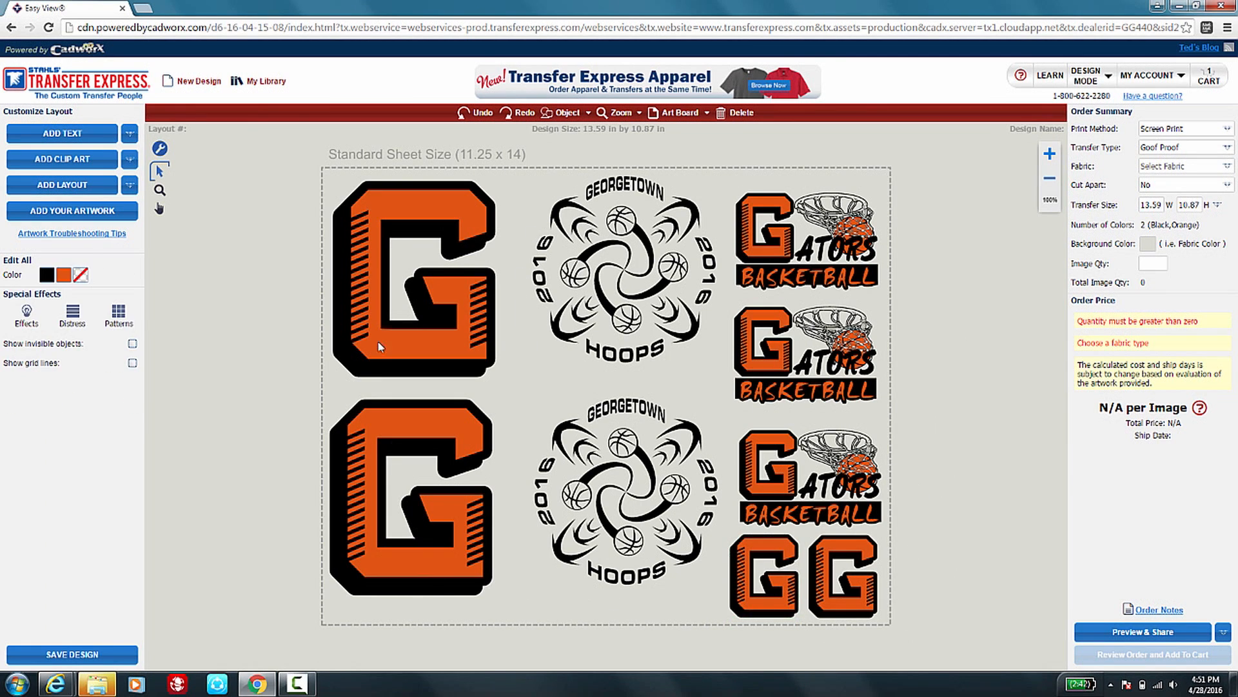
mouse_move(504, 579)
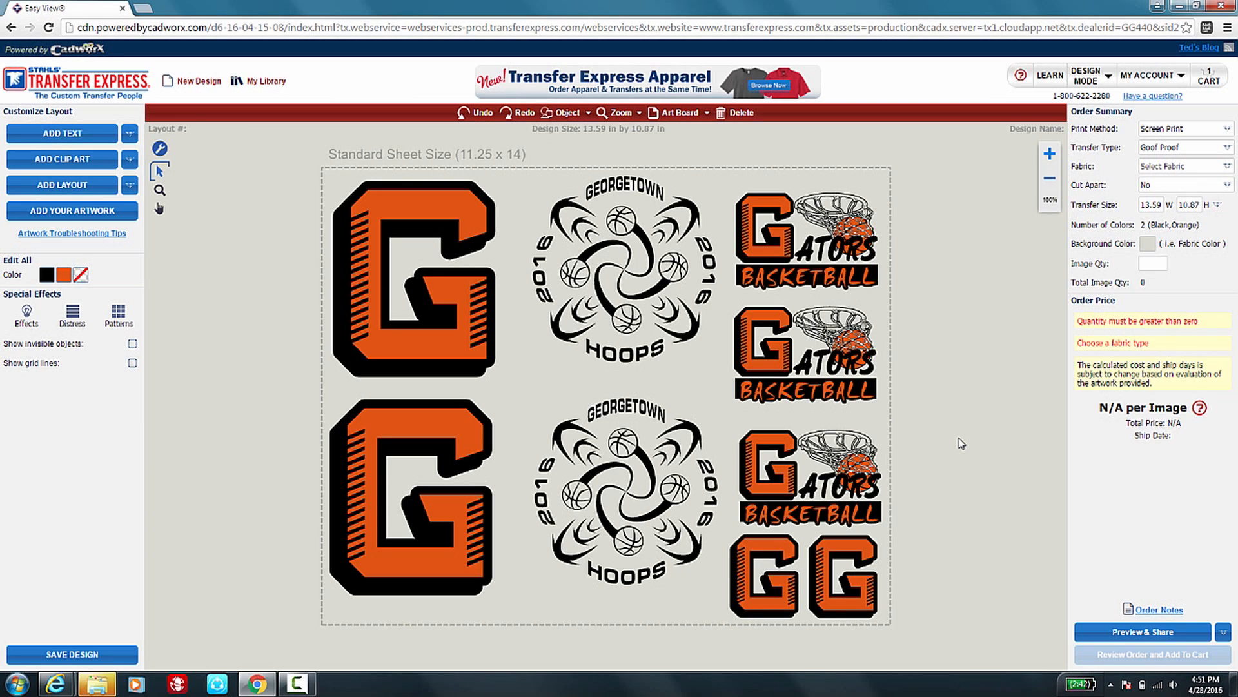
mouse_move(902, 548)
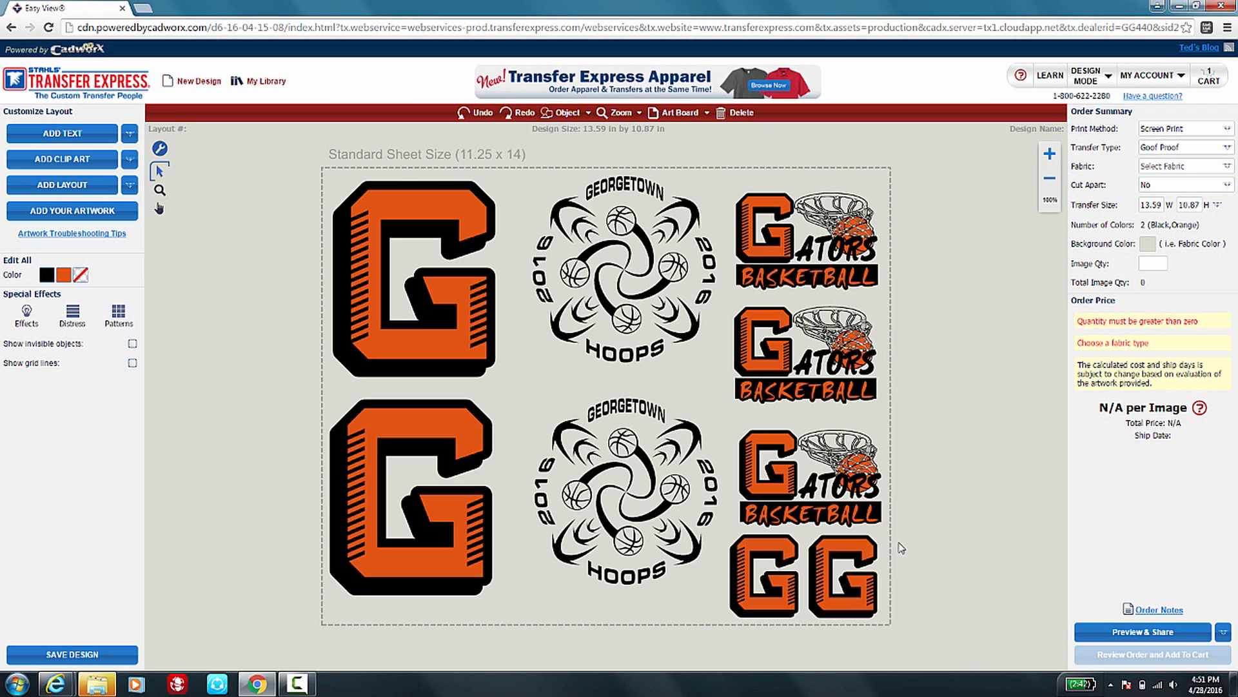
mouse_move(995, 462)
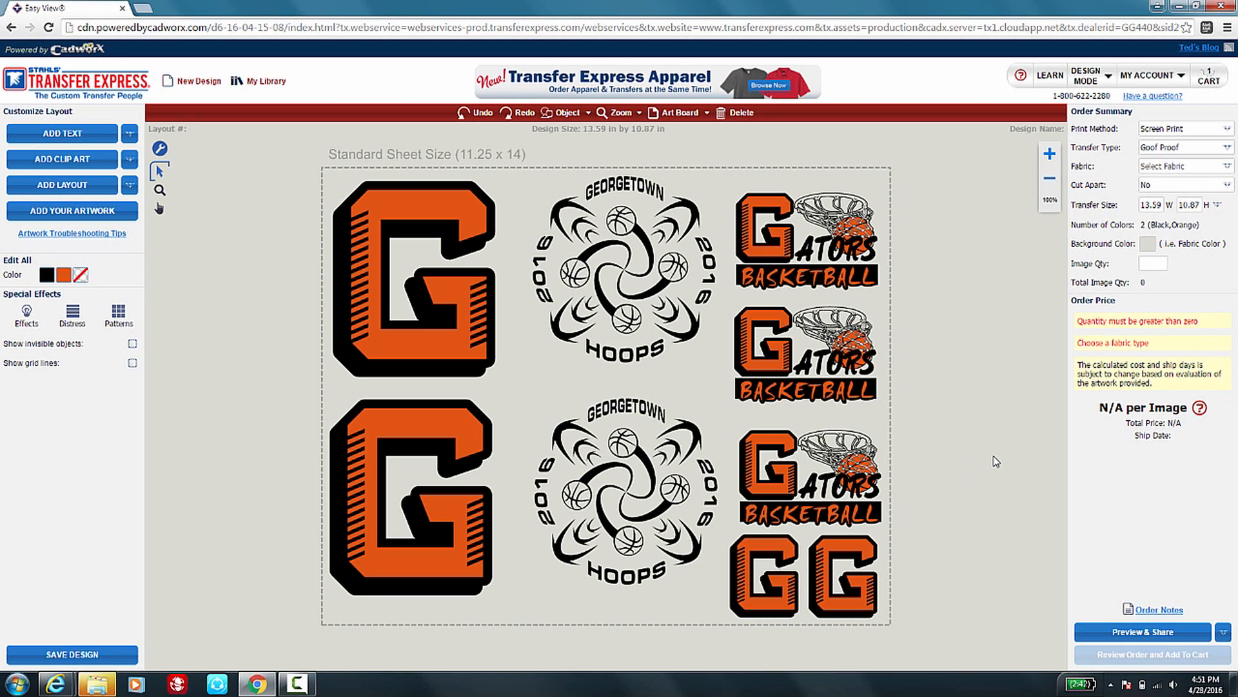